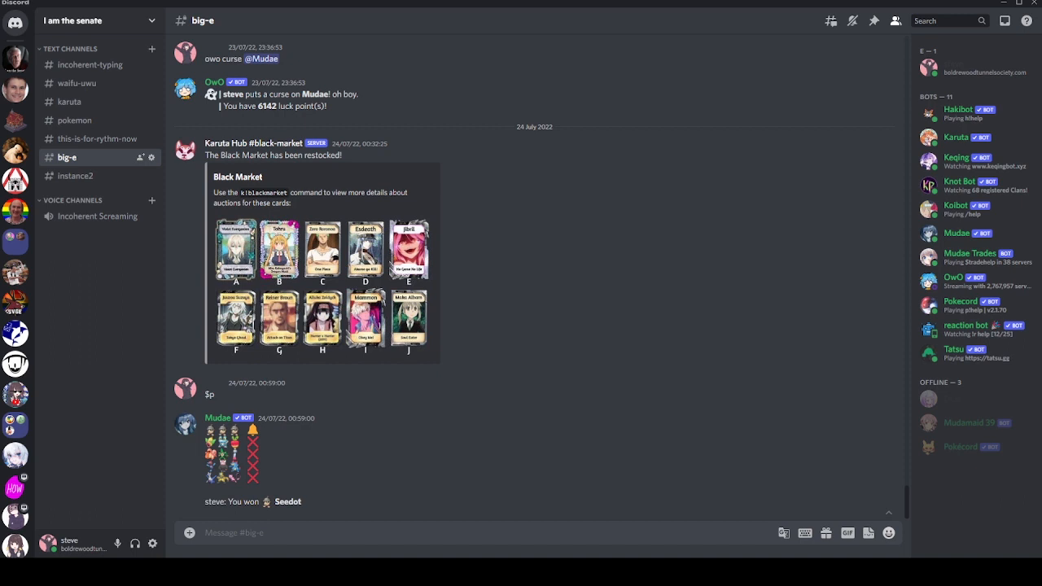
mouse_move(617, 531)
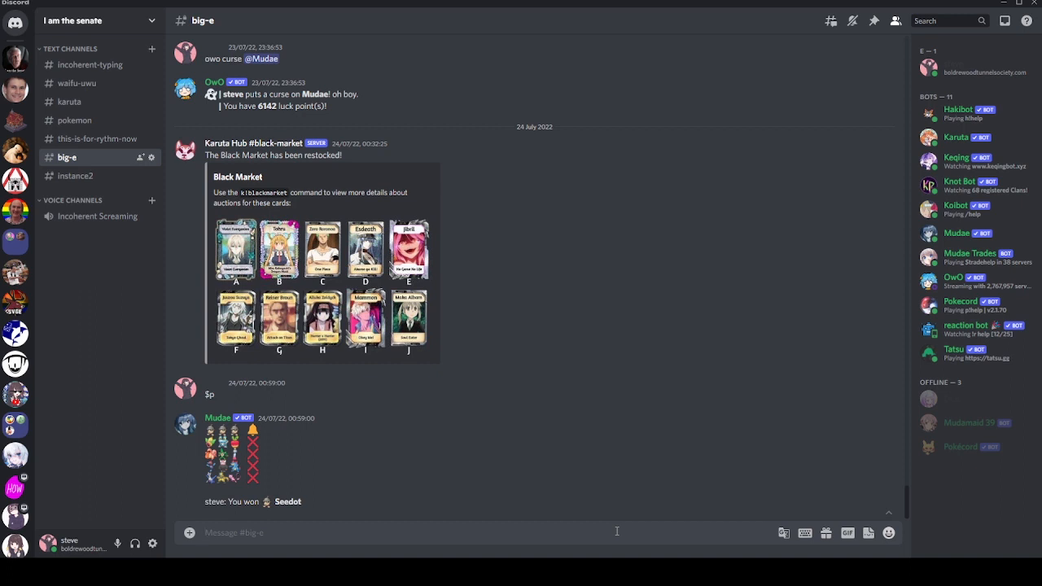
Send the kcd command in big-e to list Karuta cooldowns, with Grab and Drop available
text(kd)
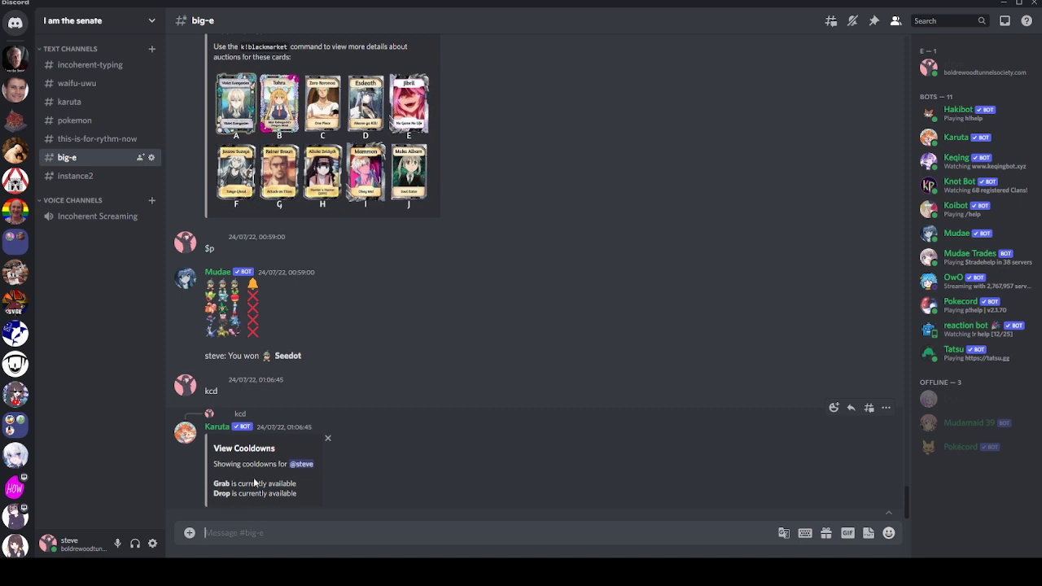
mouse_move(239, 482)
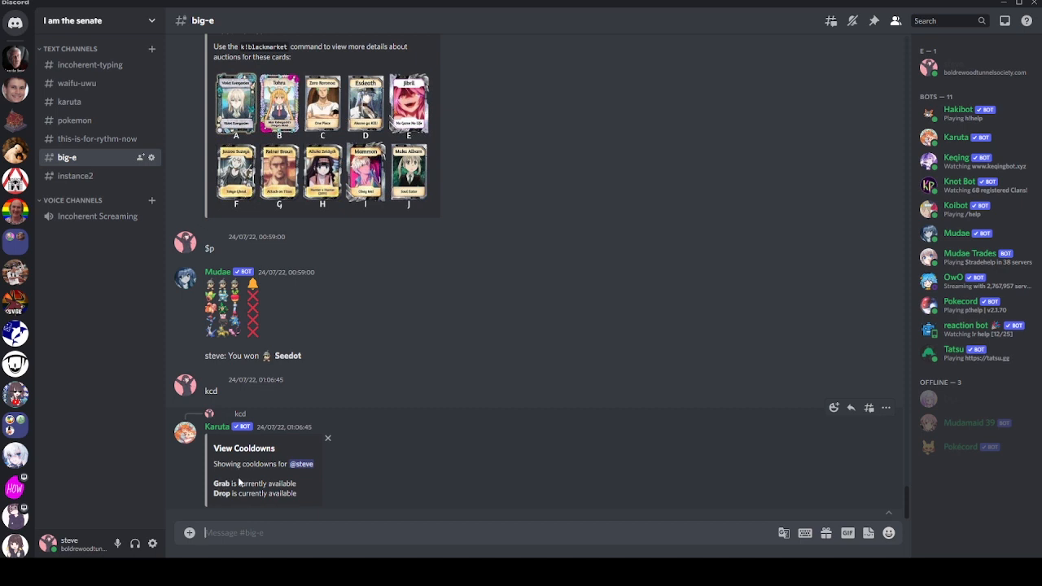
mouse_move(232, 481)
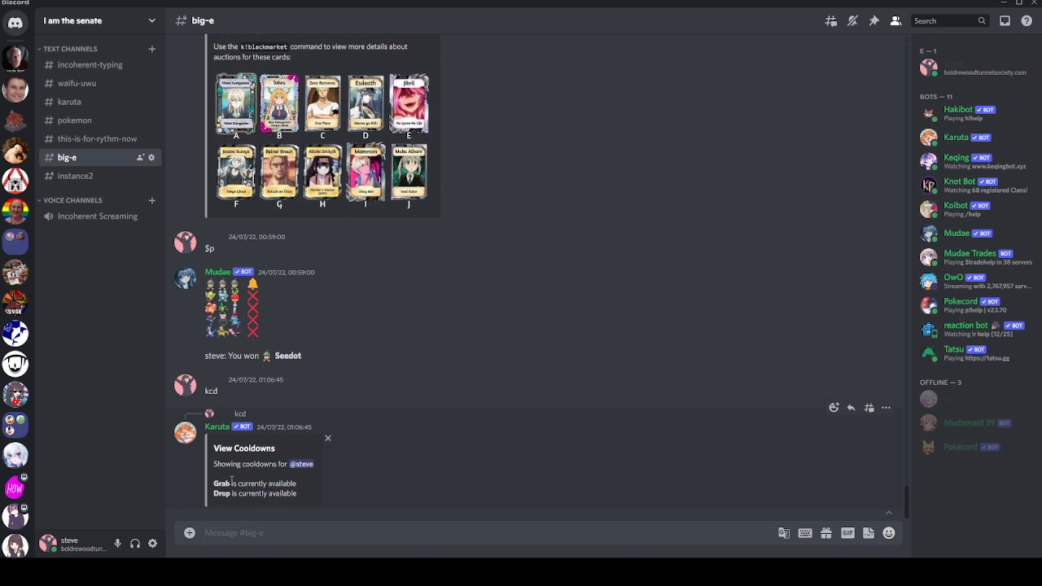
mouse_move(356, 524)
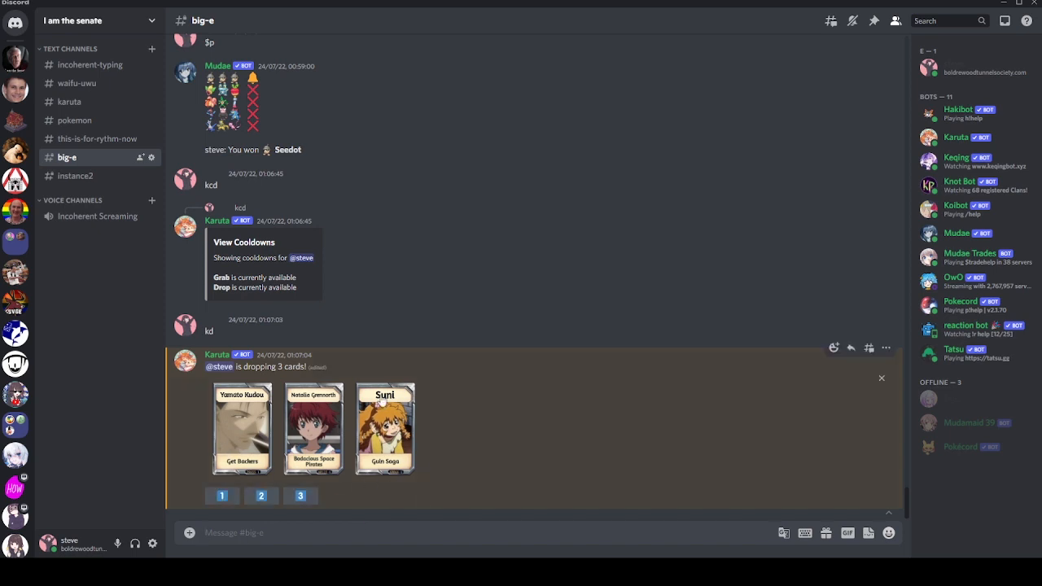
mouse_move(391, 521)
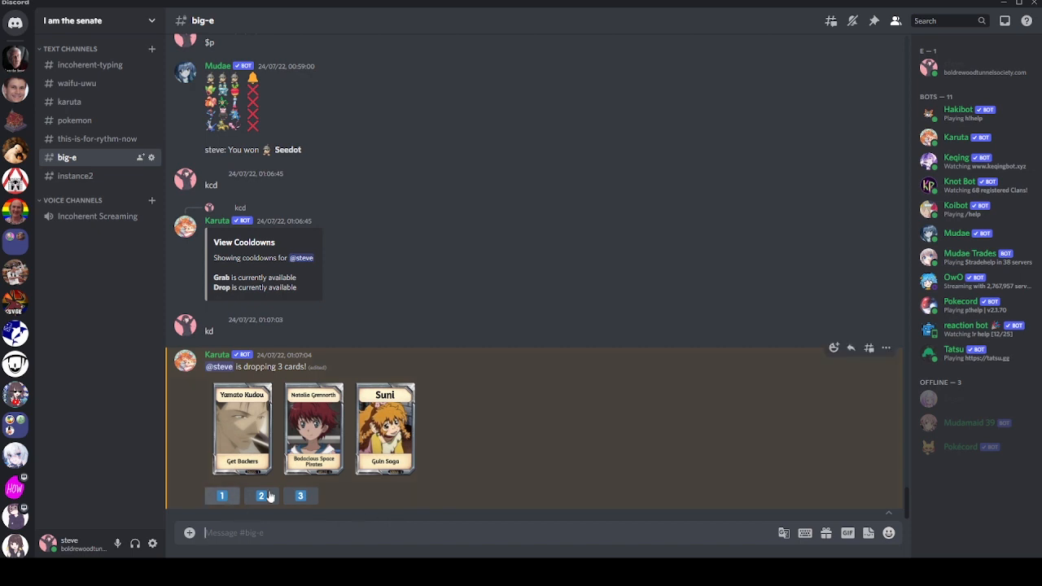
Claim the second card of the three-card drop, Natalia Grennorth, in excellent condition
click(260, 495)
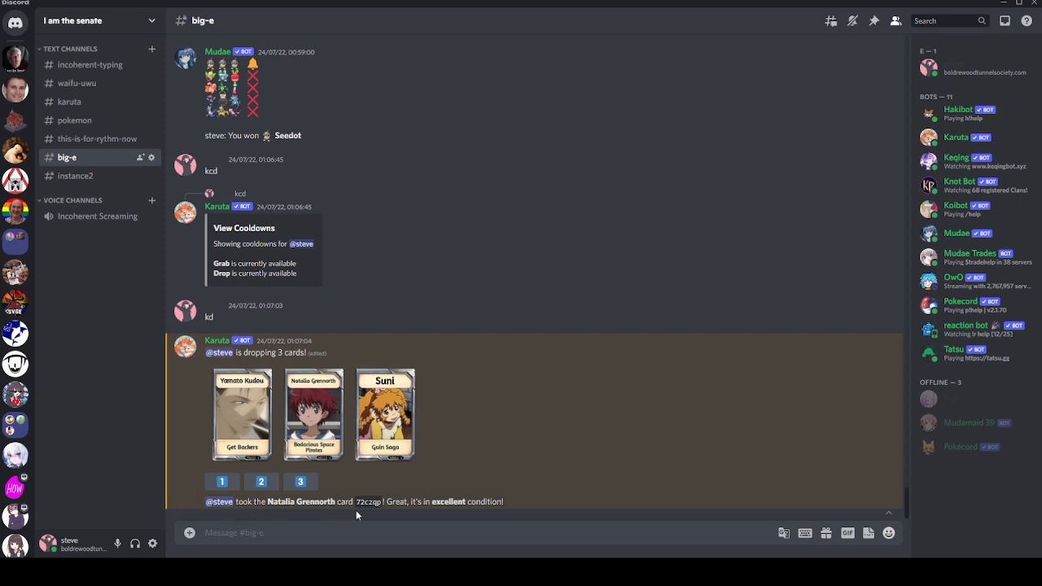
double_click(370, 501)
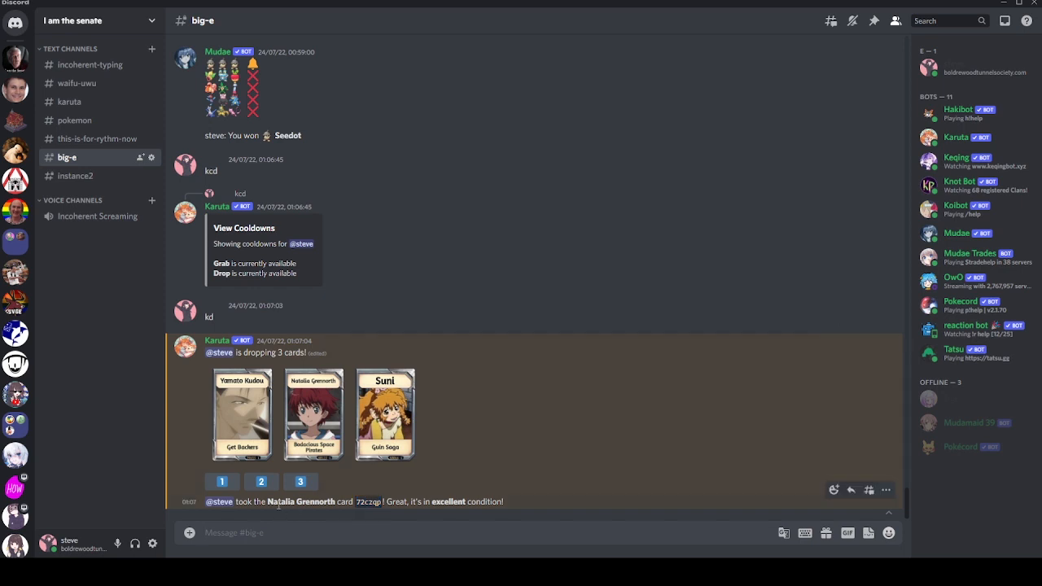
mouse_move(347, 526)
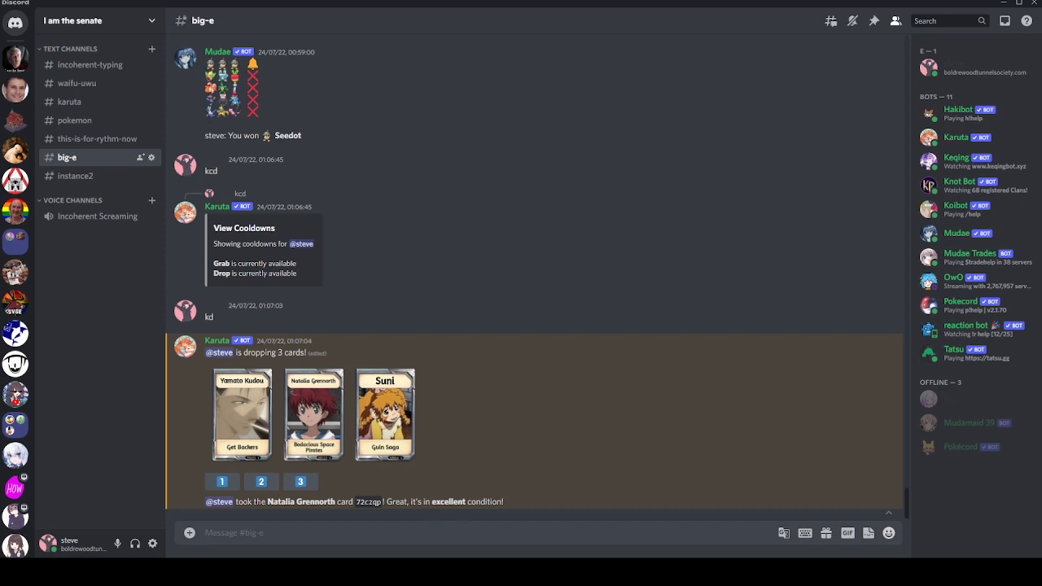
mouse_move(488, 539)
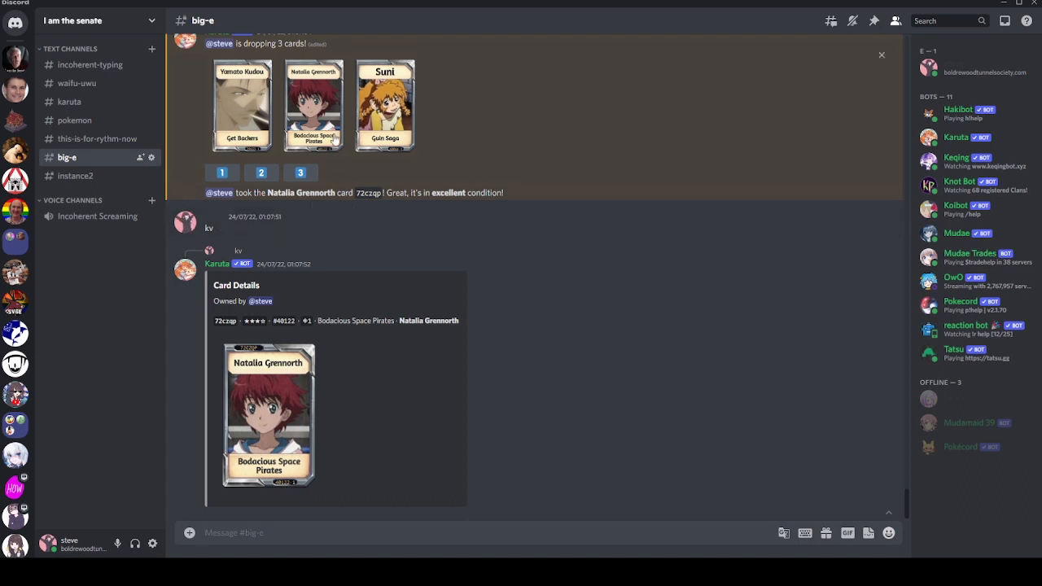
mouse_move(358, 199)
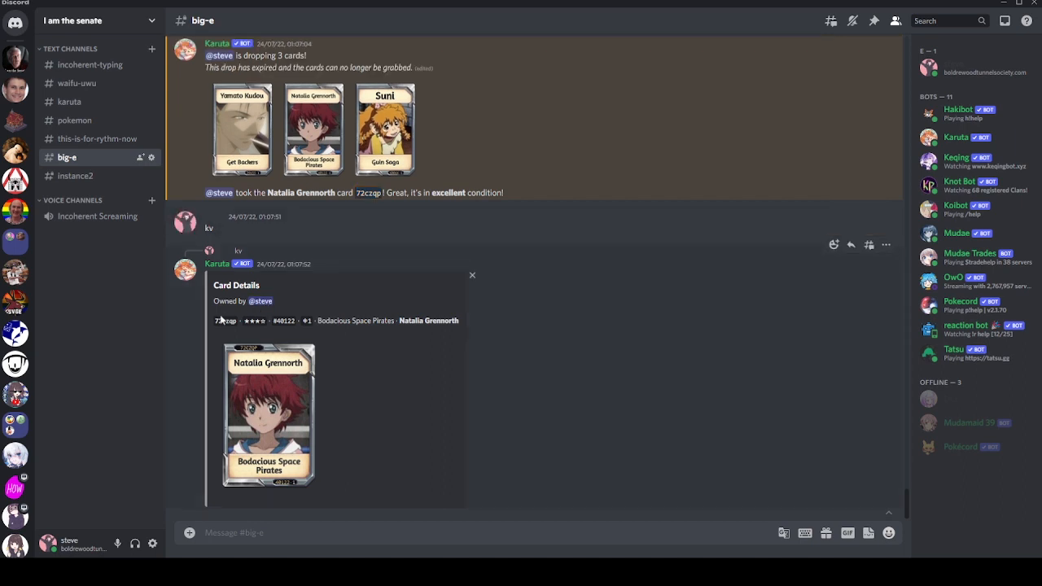
Show Karuta Card Details for Natalia Grennorth, code 72czqp, owned by steve
double_click(225, 320)
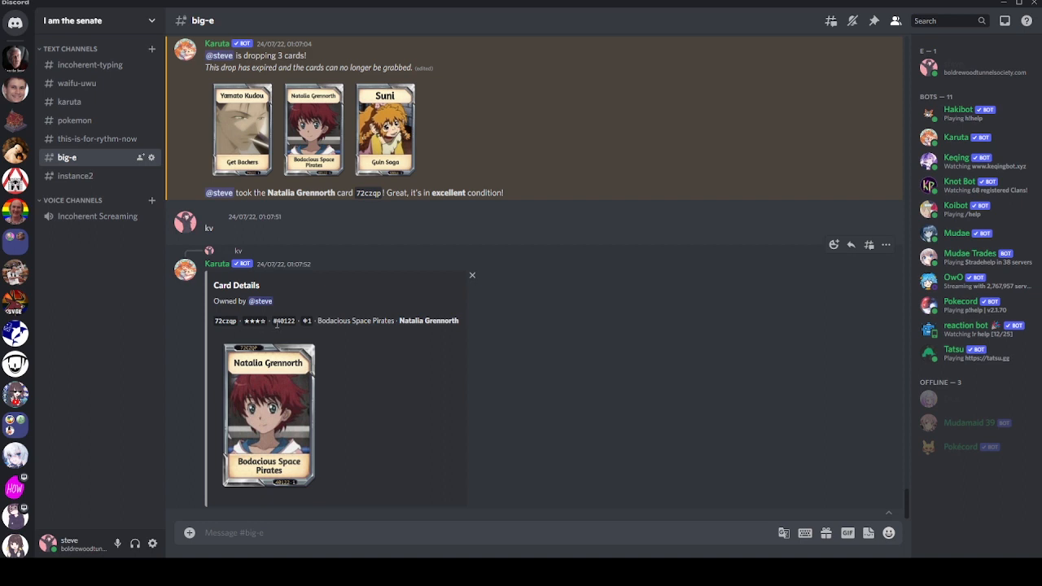
mouse_move(309, 334)
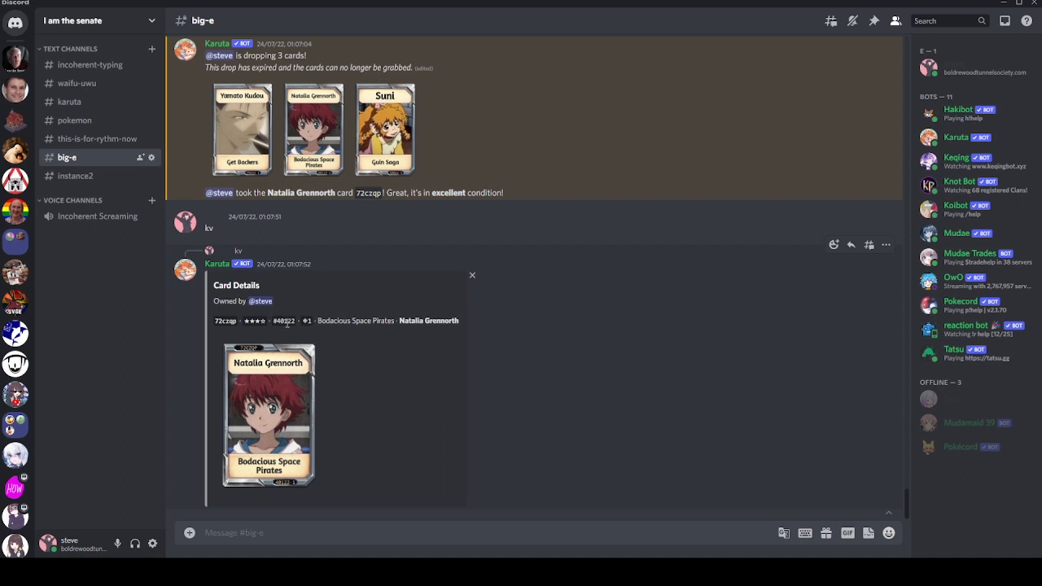
mouse_move(272, 376)
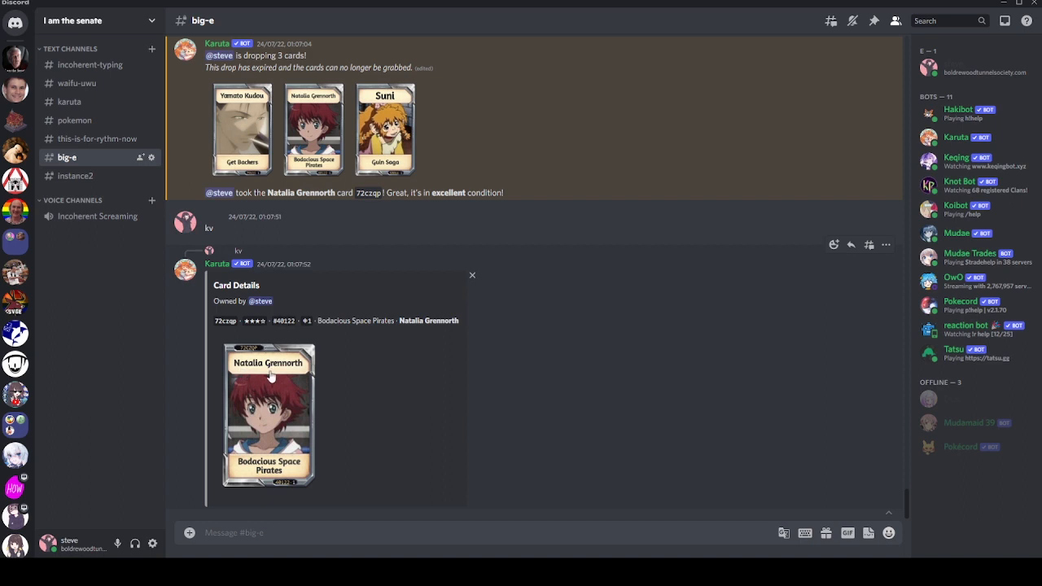
mouse_move(294, 378)
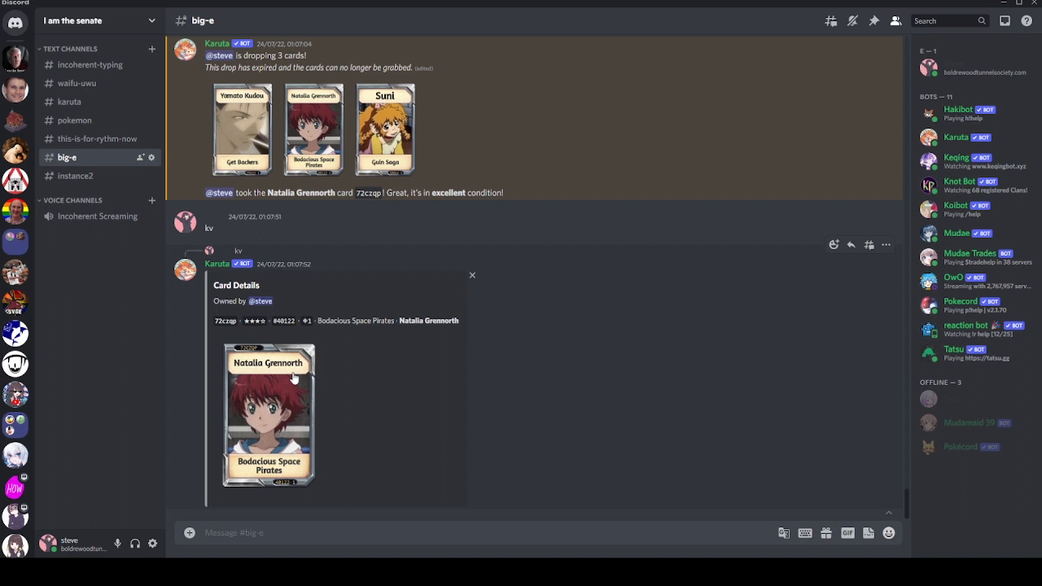
mouse_move(298, 334)
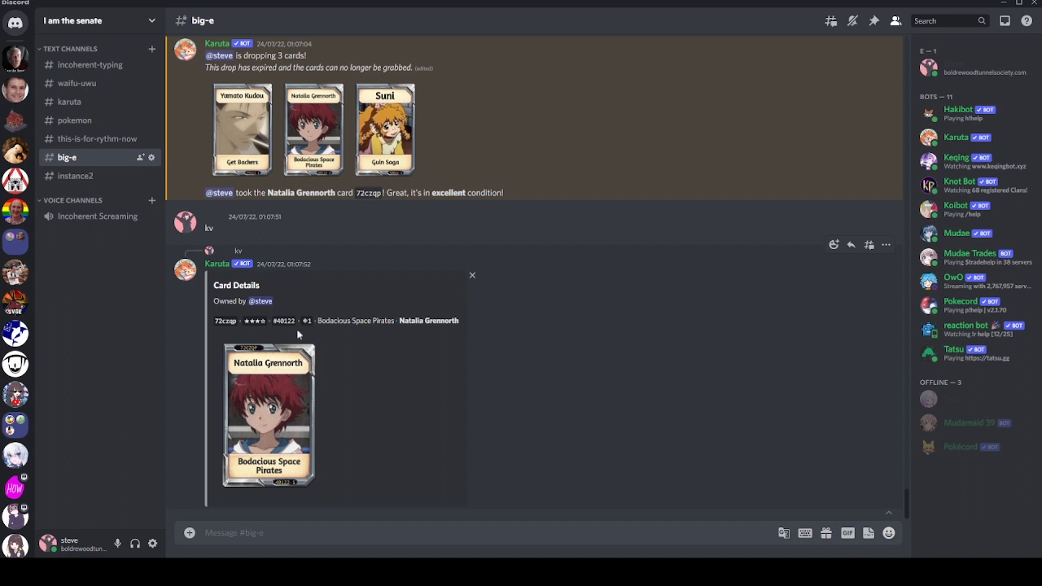
mouse_move(283, 326)
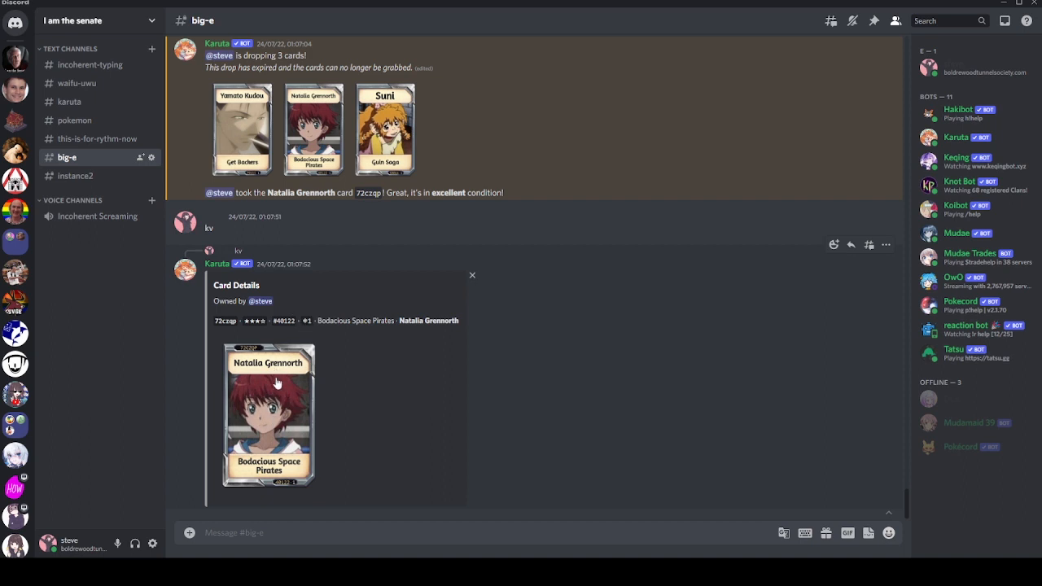
mouse_move(241, 359)
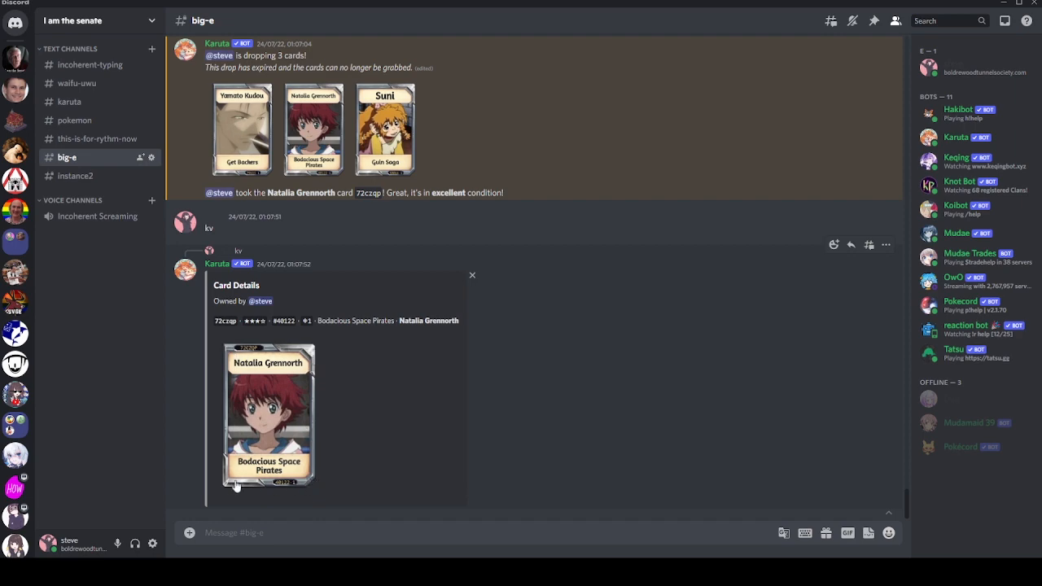
mouse_move(468, 331)
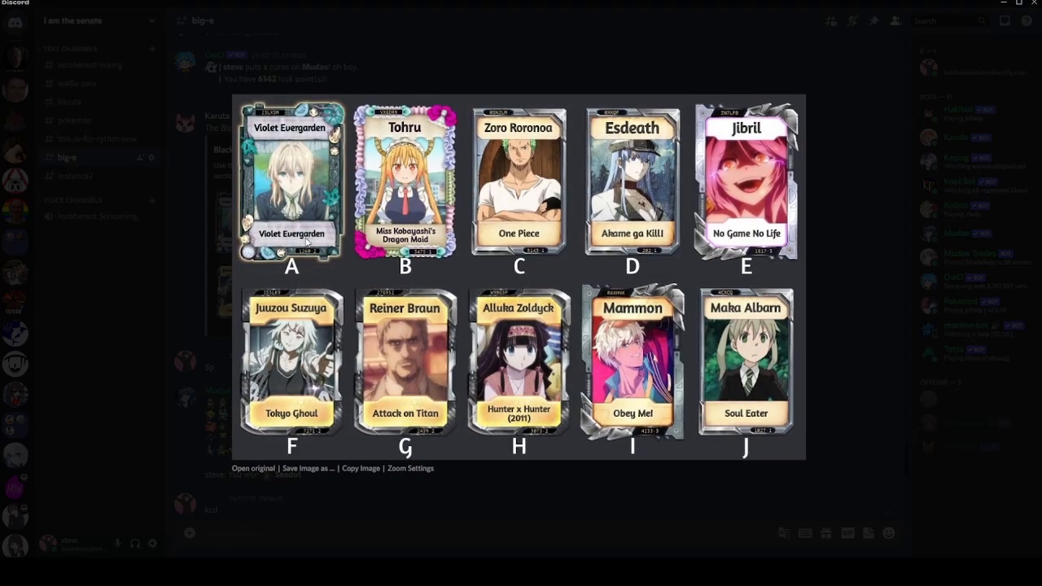
mouse_move(433, 441)
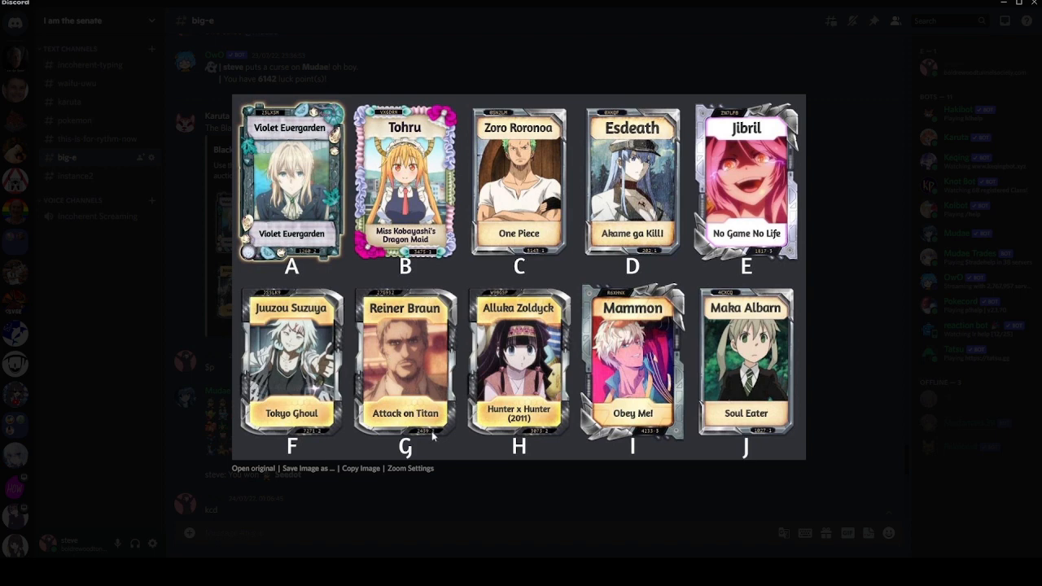
mouse_move(656, 435)
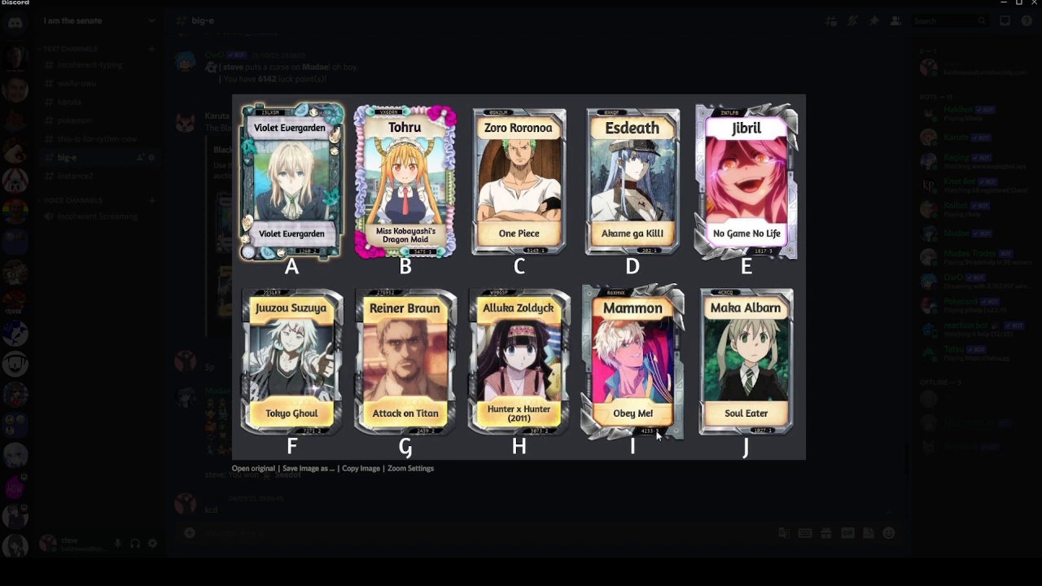
mouse_move(759, 437)
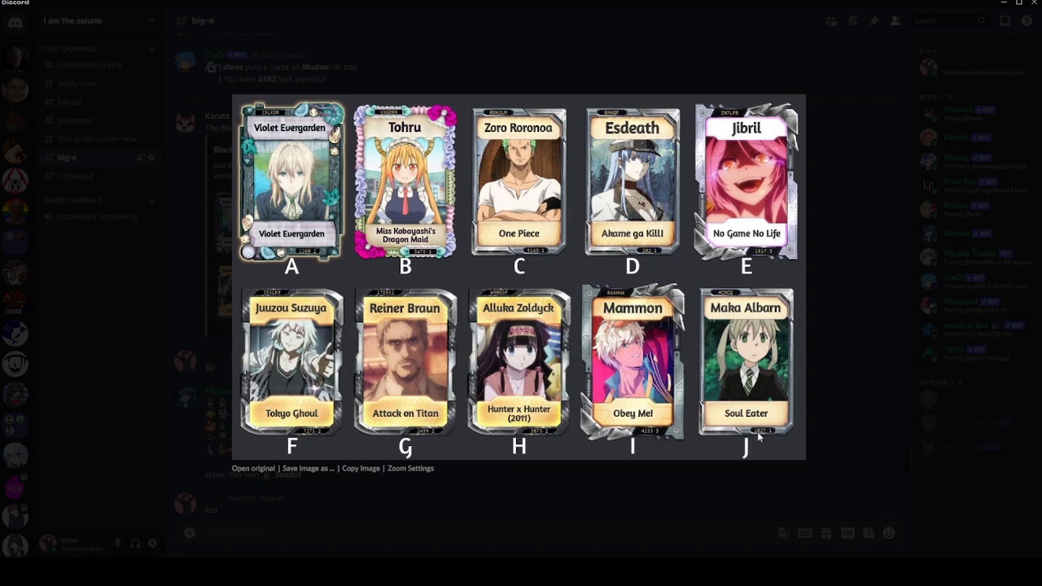
mouse_move(708, 346)
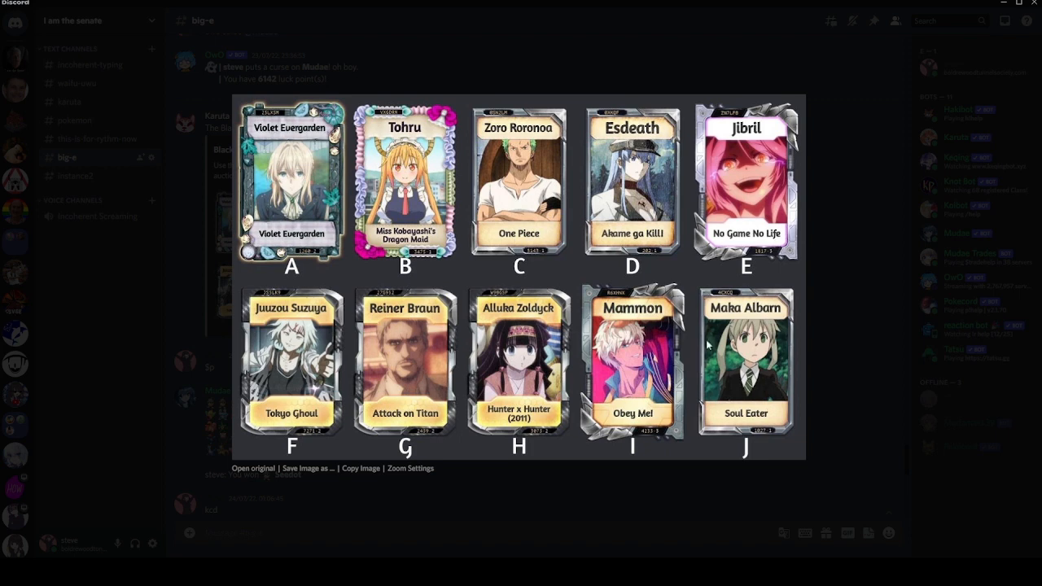
mouse_move(772, 432)
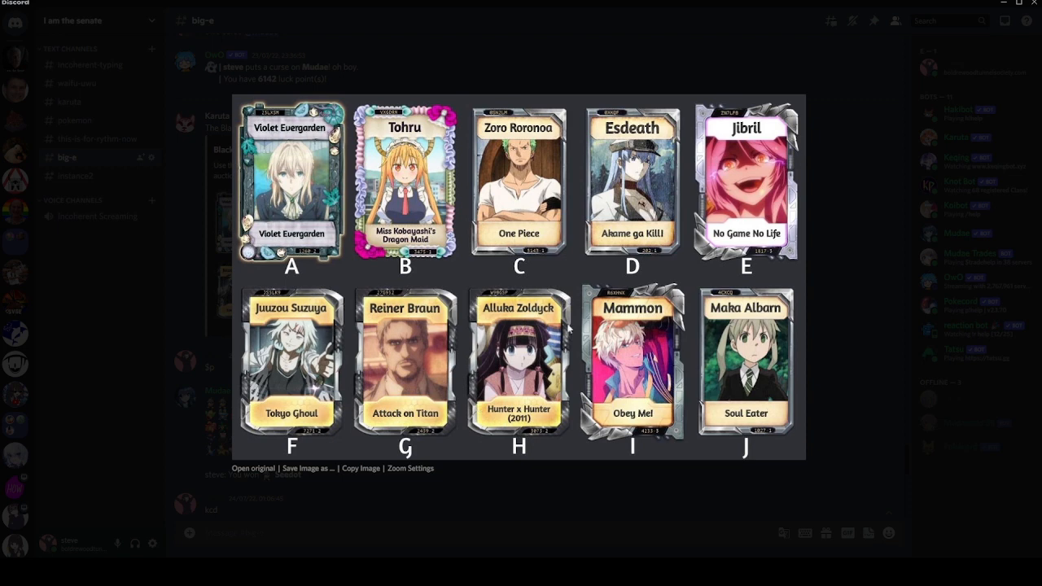
mouse_move(657, 435)
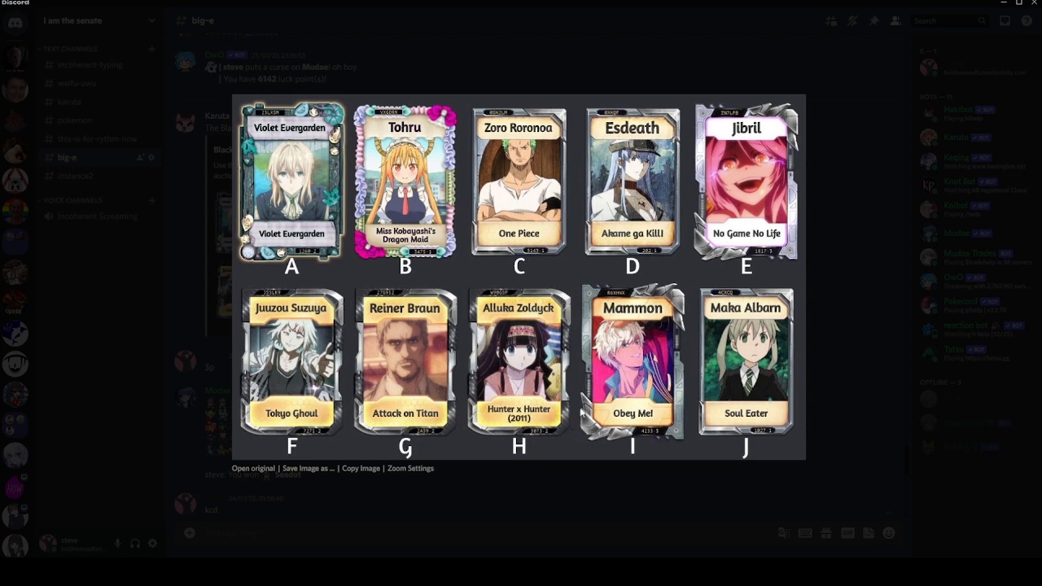
mouse_move(644, 294)
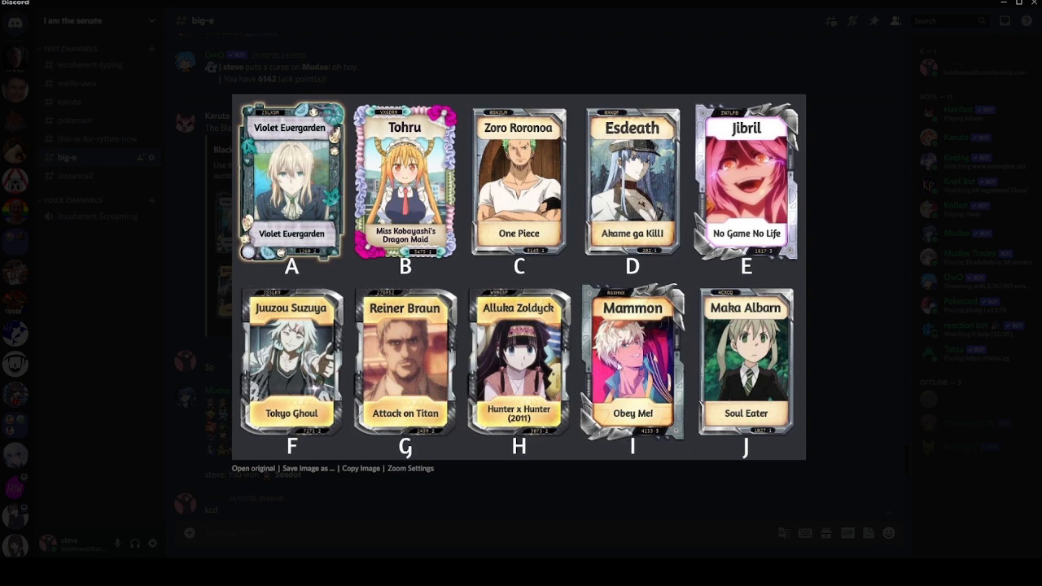
mouse_move(629, 526)
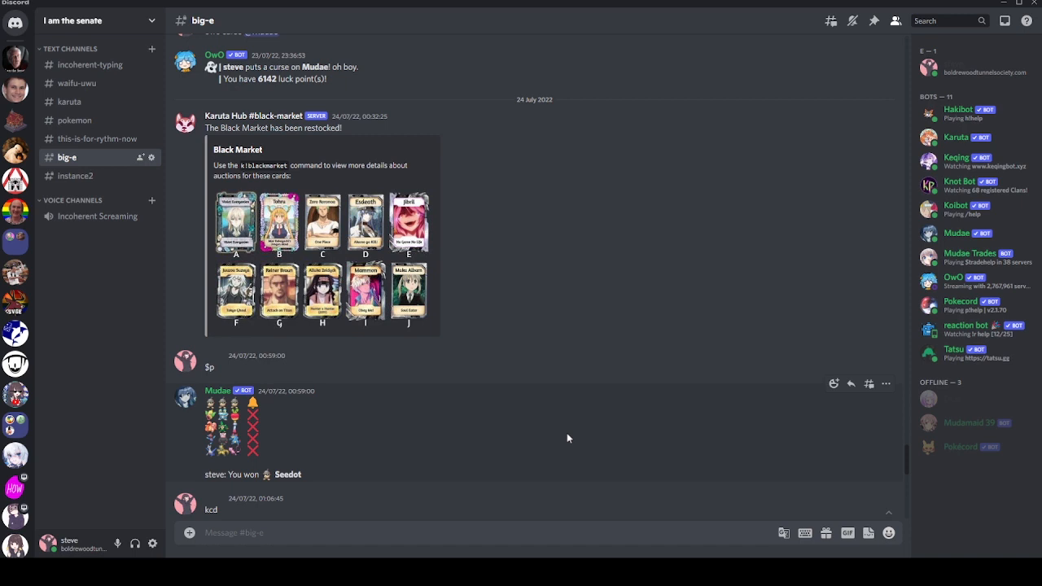
scroll(down, 3)
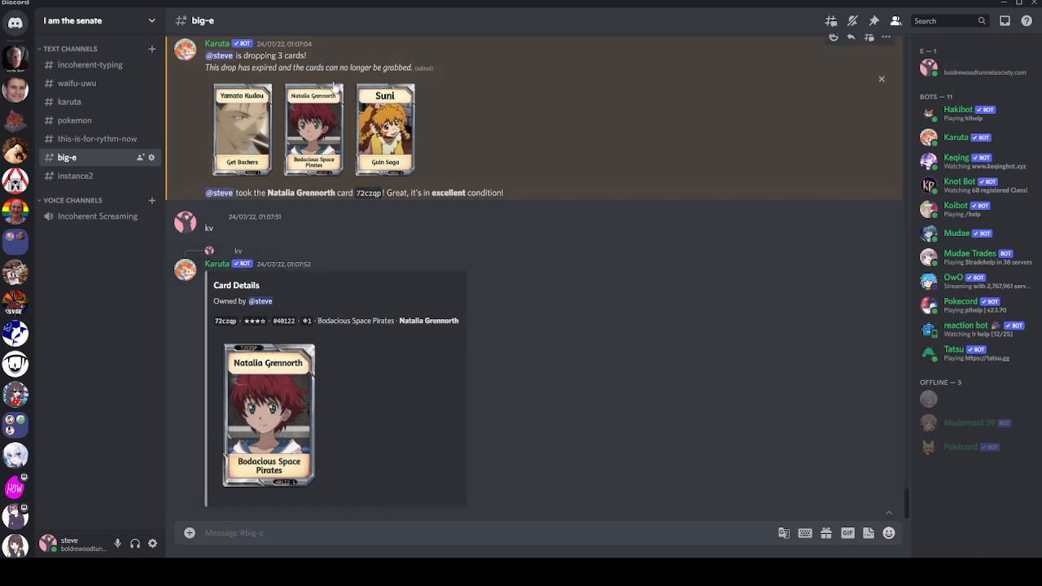
mouse_move(408, 520)
text(kcd)
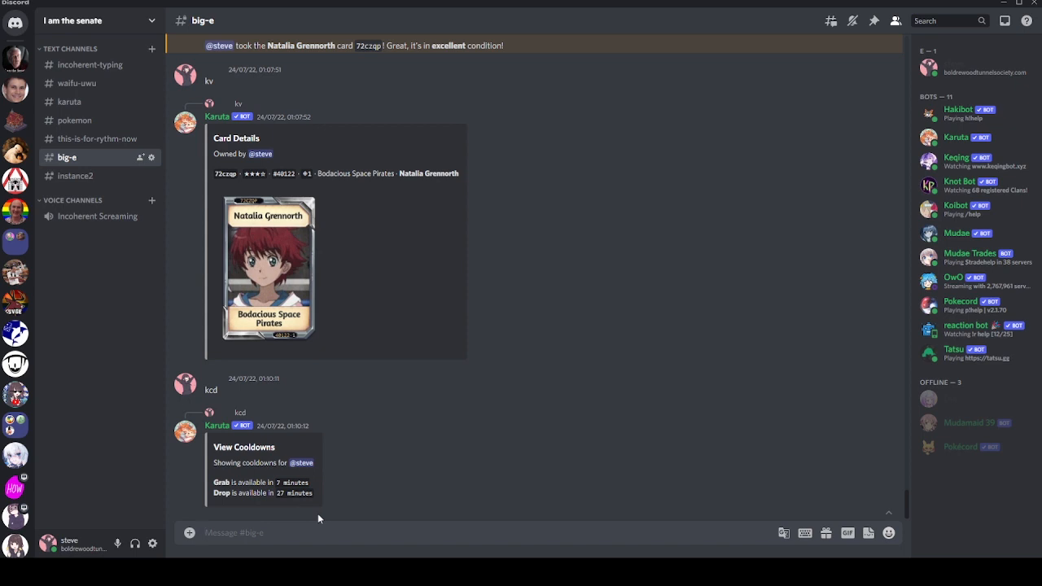
mouse_move(221, 255)
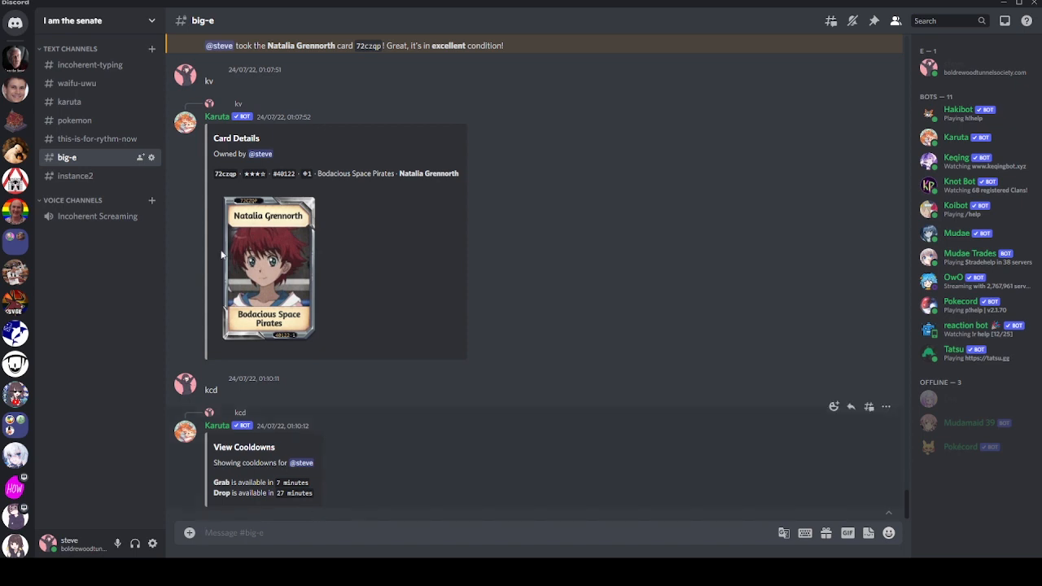
mouse_move(346, 523)
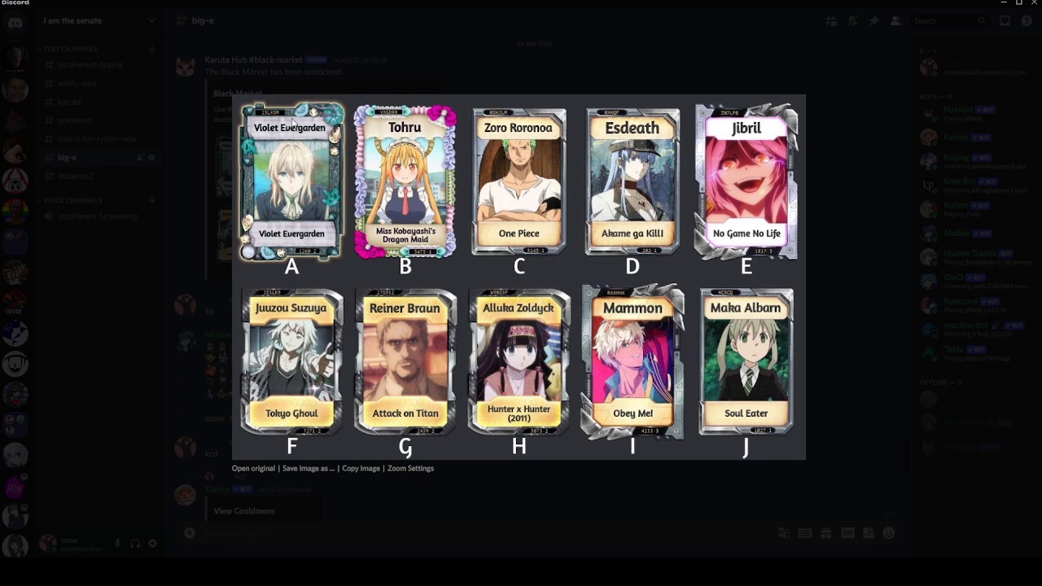
mouse_move(303, 259)
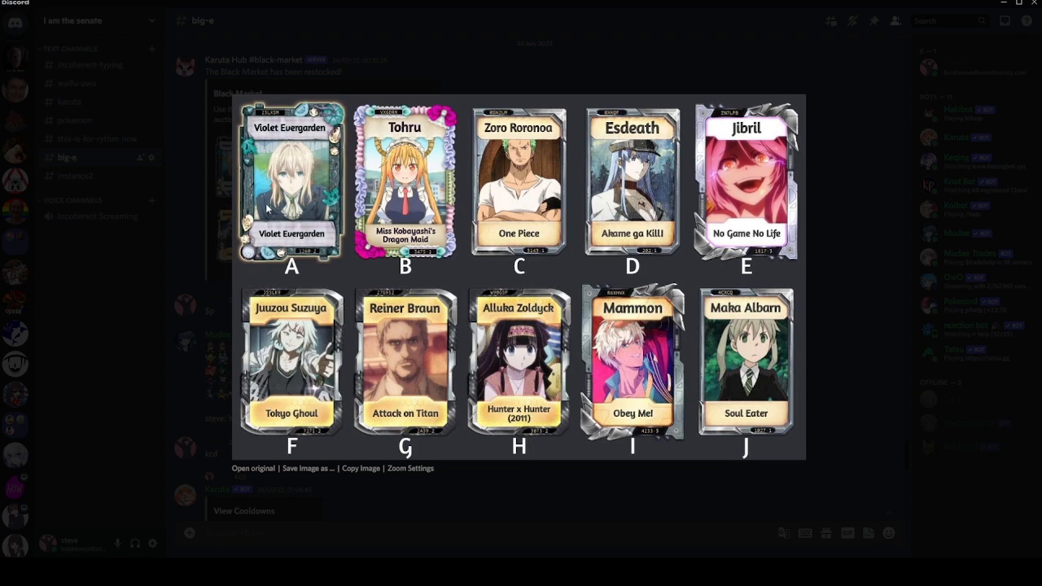
Dismiss the enlarged Black Market card preview to see the restock message again
click(582, 253)
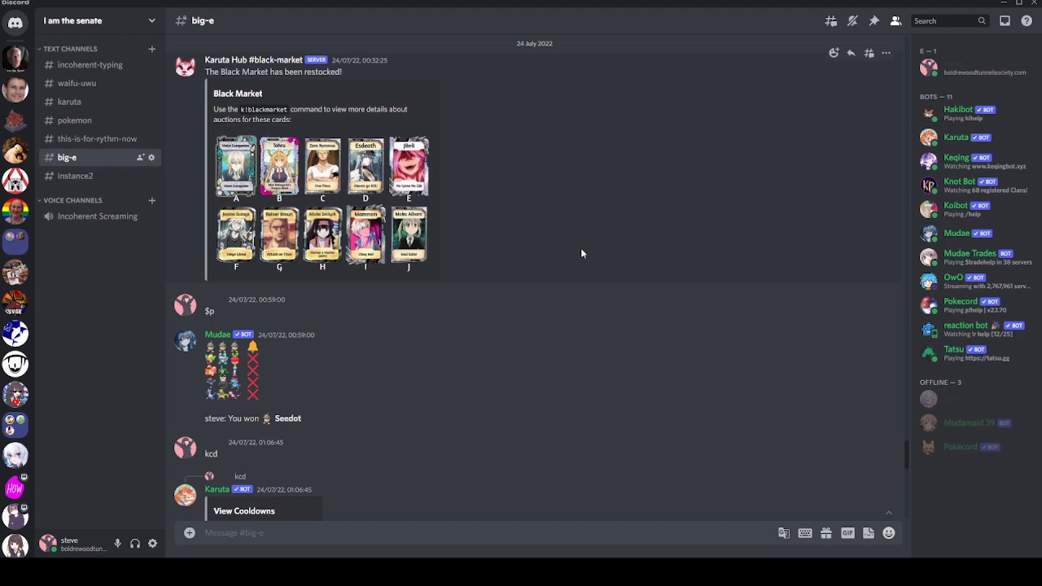
scroll(down, 3)
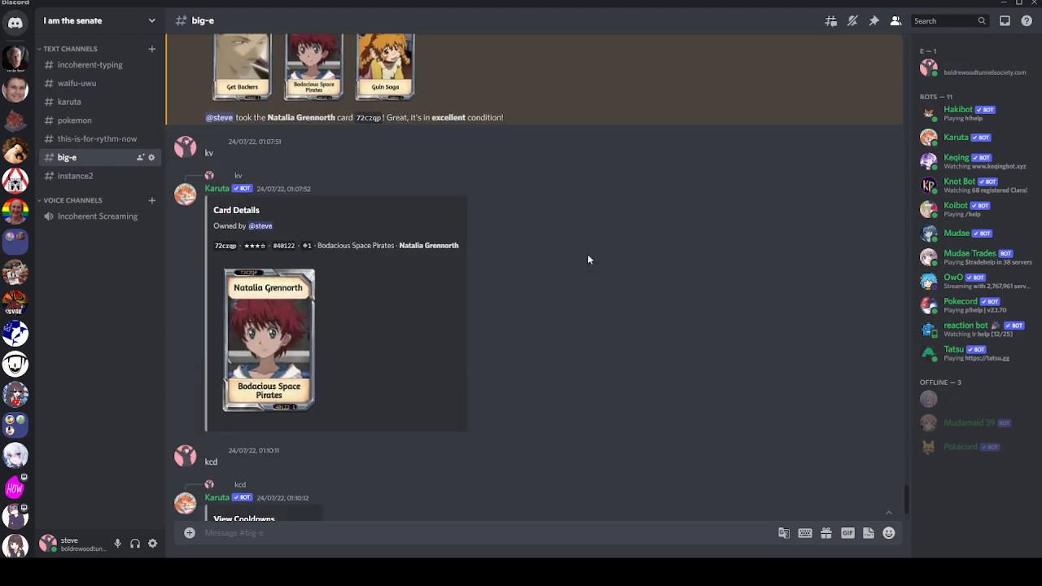
scroll(down, 3)
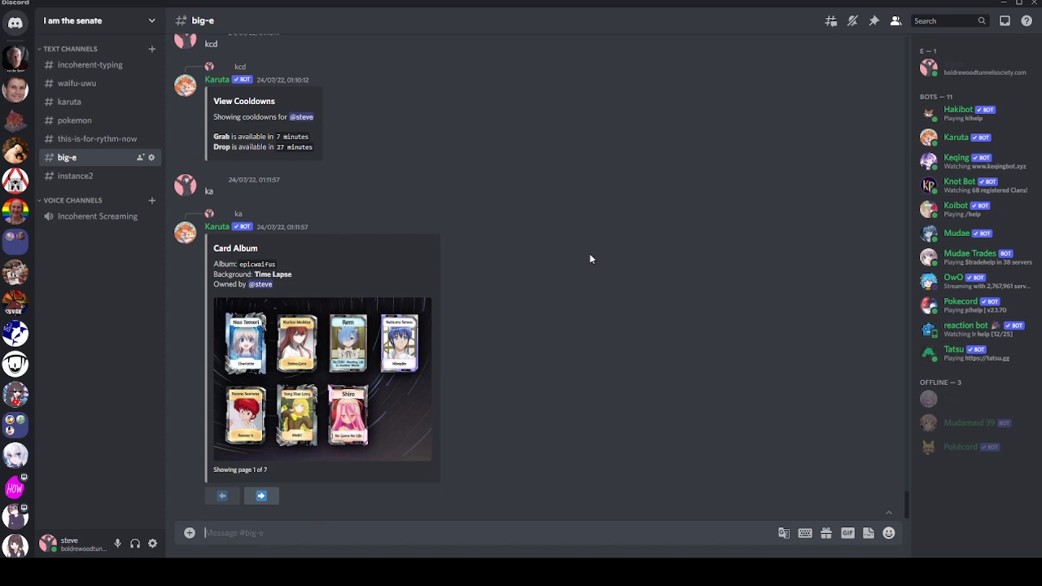
mouse_move(389, 415)
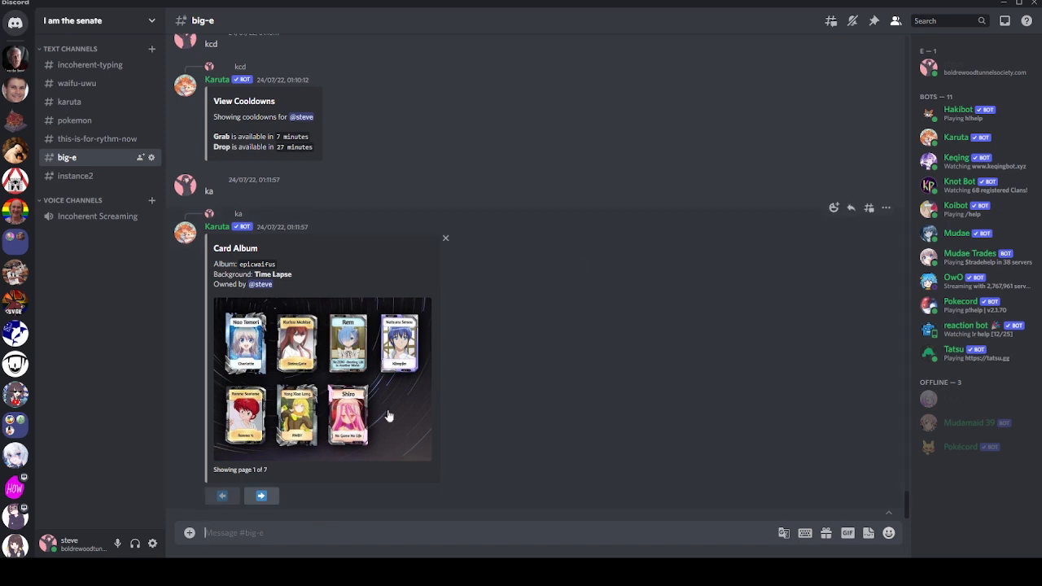
mouse_move(253, 364)
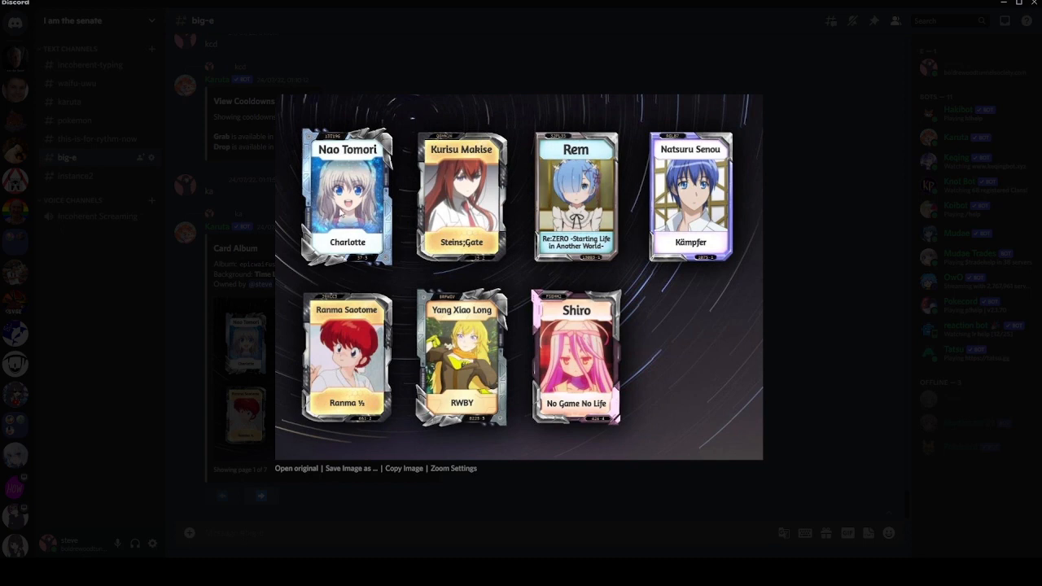
mouse_move(844, 337)
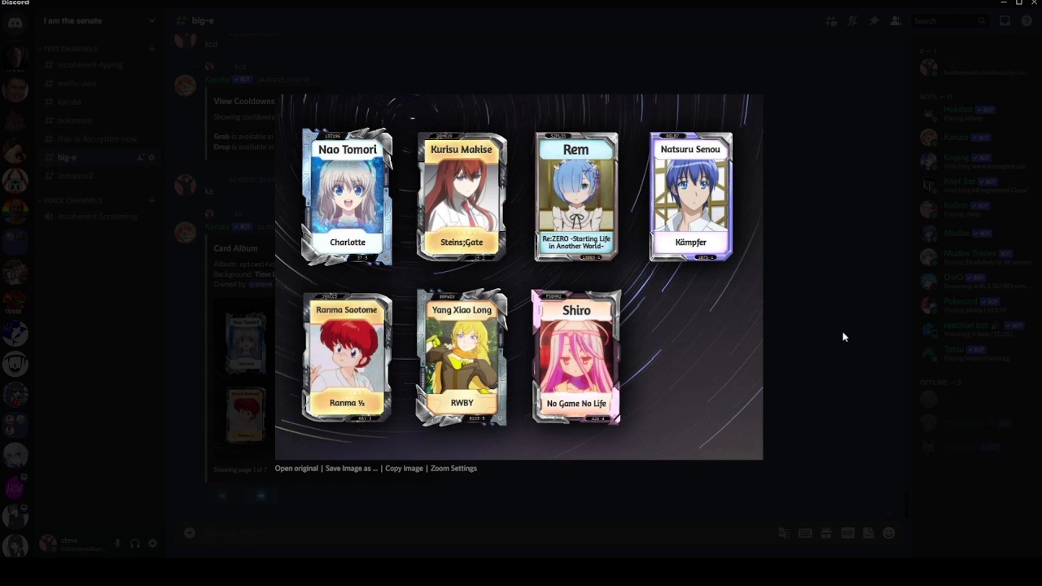
mouse_move(652, 286)
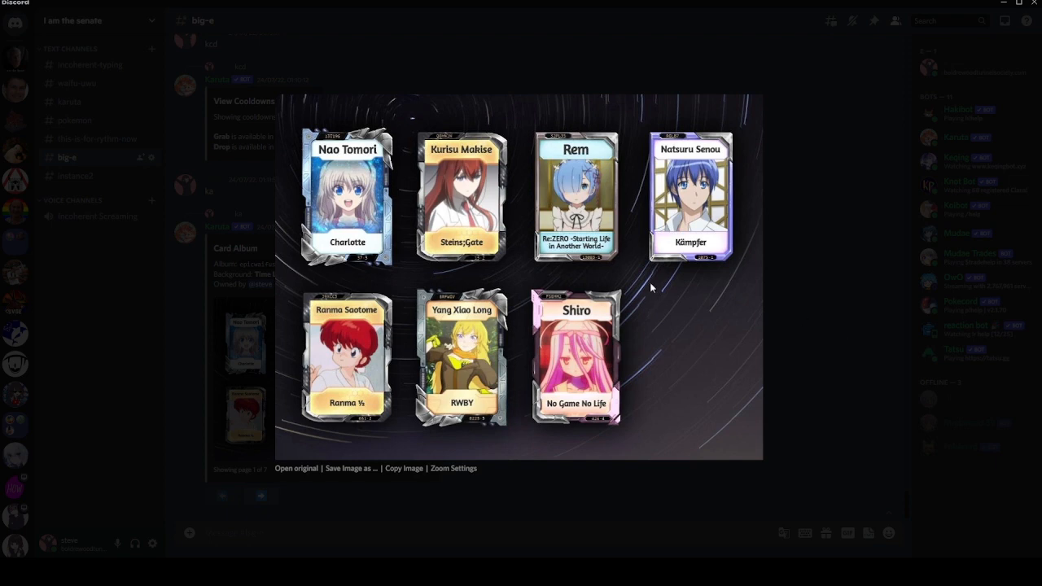
mouse_move(316, 173)
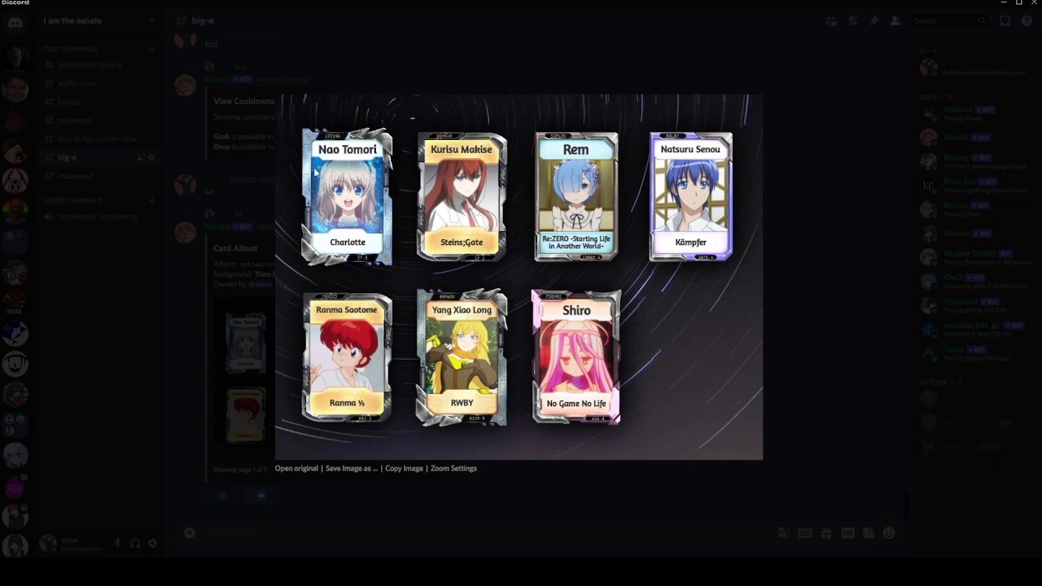
mouse_move(887, 370)
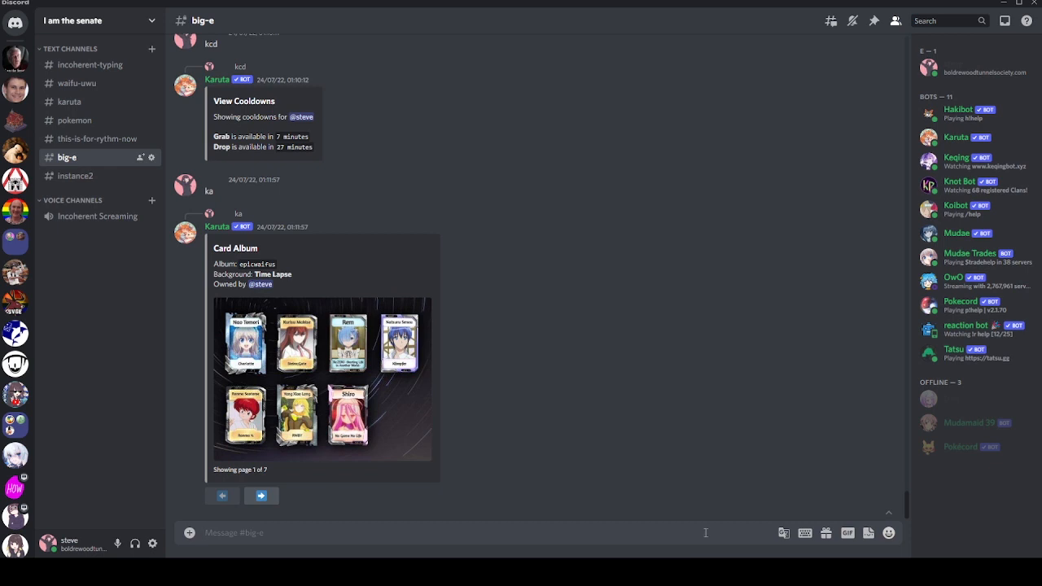
Page steve's 962-card collection to cards 21–30, then filter with kc s=steinsgate for 13 cards
text(kd)
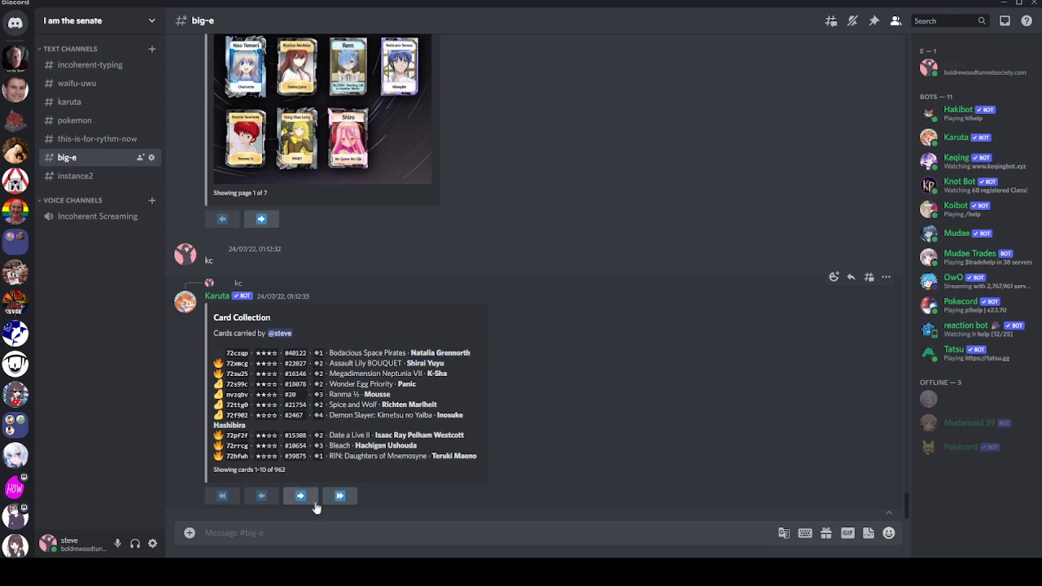
click(300, 496)
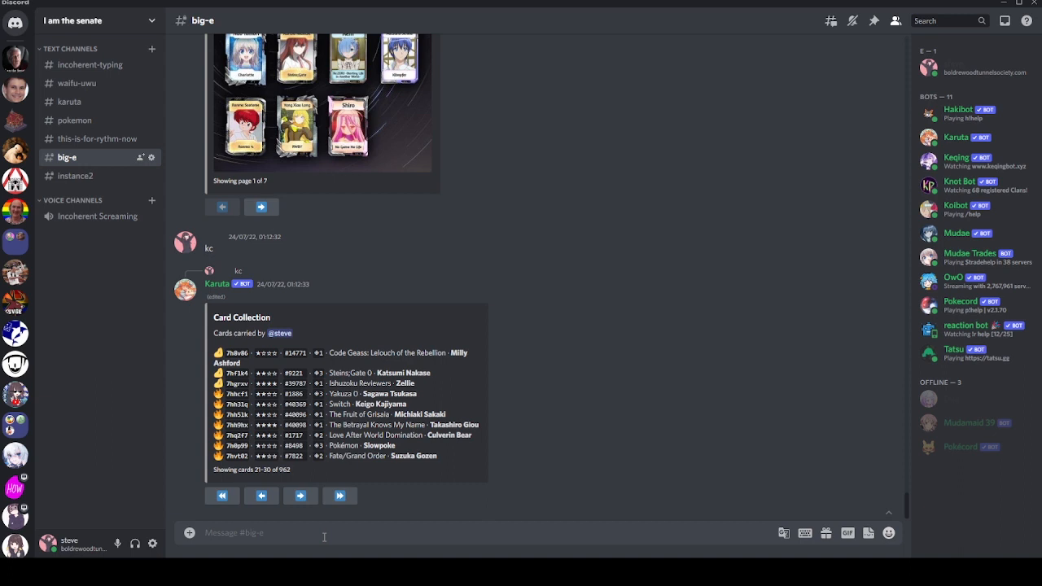
text(kc s=st)
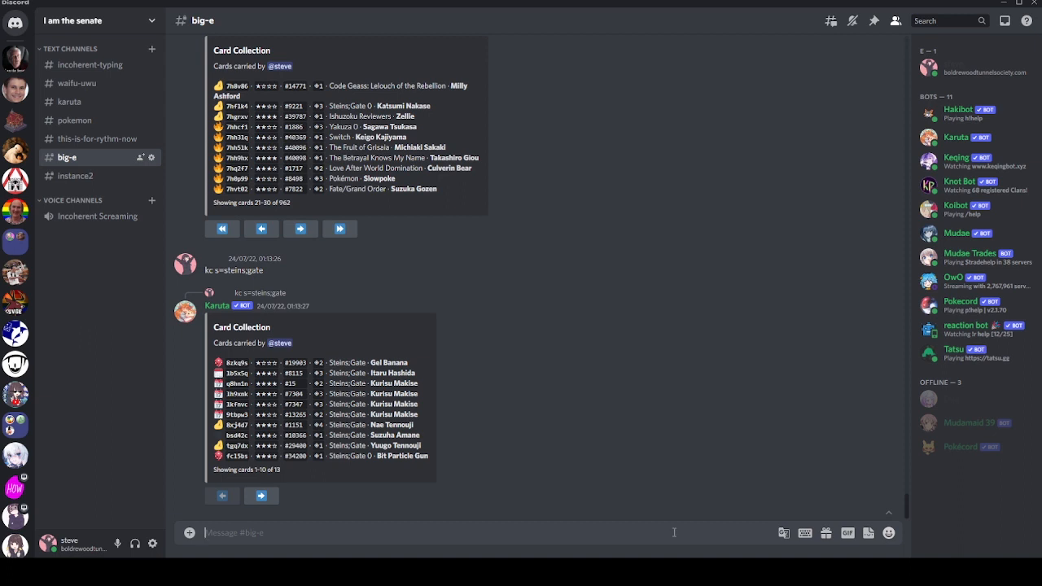
Send khelp mt to get Karuta's multitrade help for trading cards, items or dyes
text(khelp)
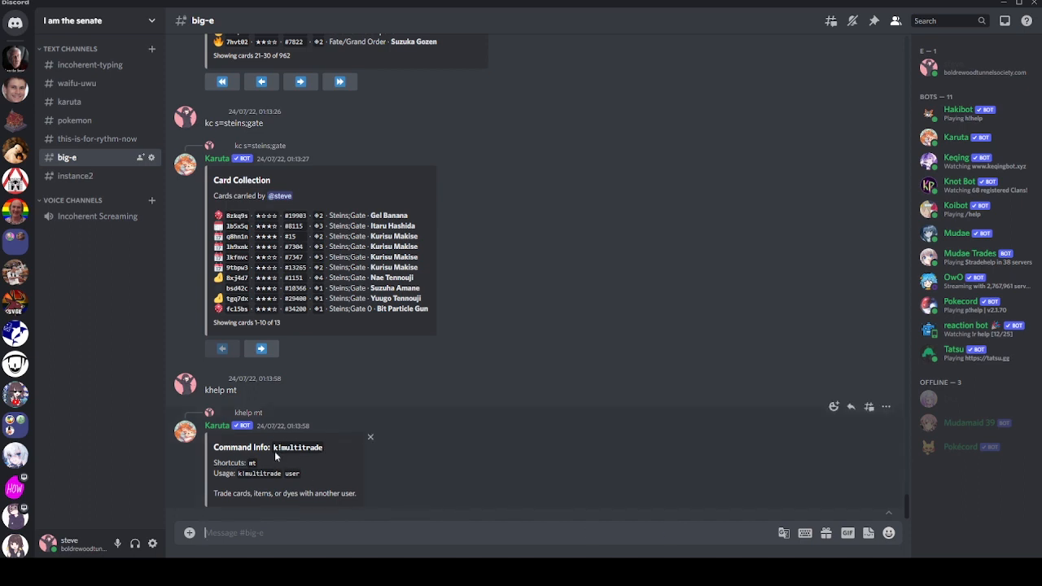
mouse_move(570, 524)
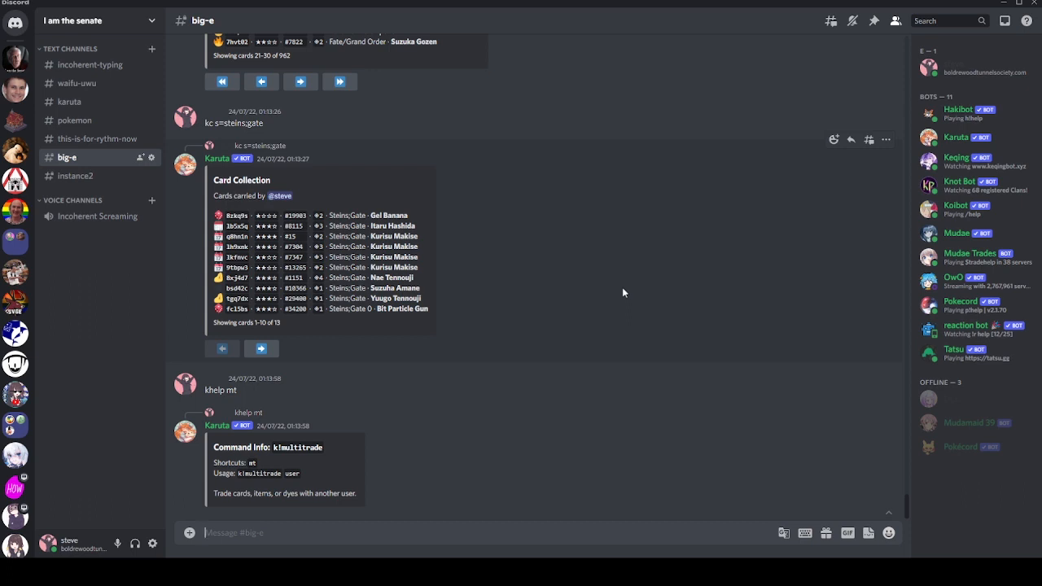
mouse_move(368, 263)
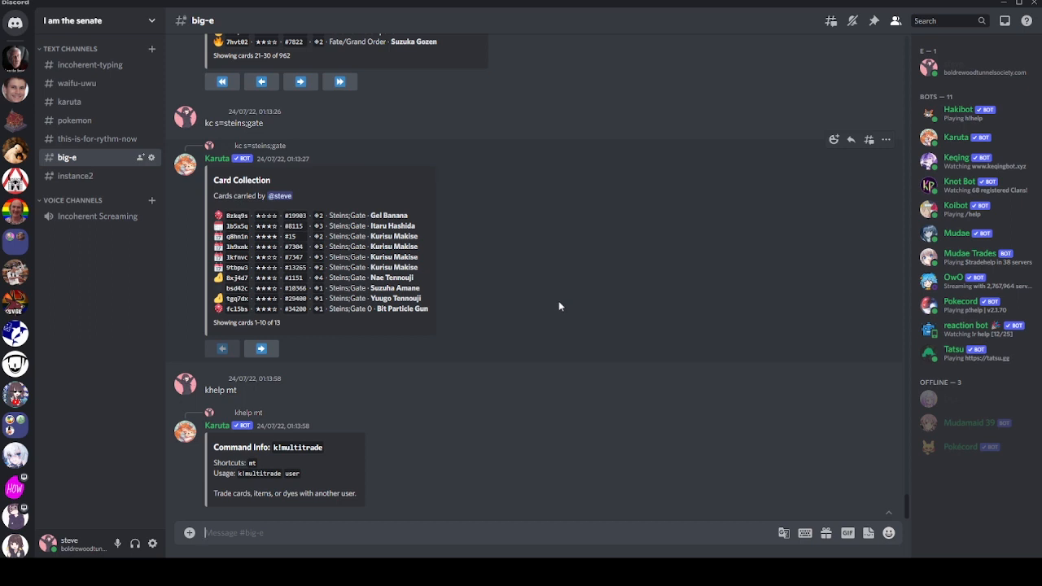
mouse_move(664, 478)
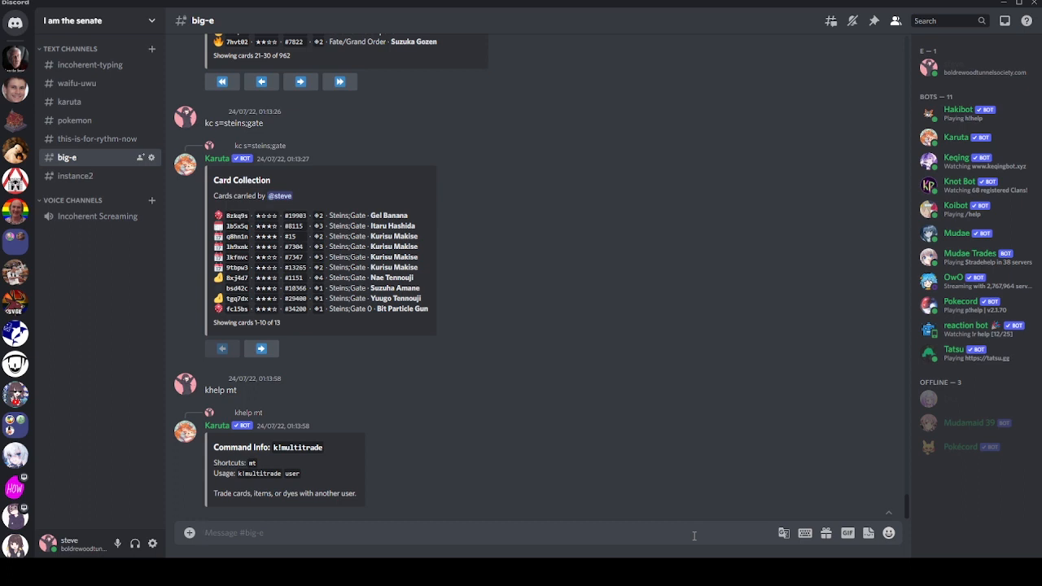
Send kshop to list Trade License, Empty Album and Empty Page with gold prices
text(kshop)
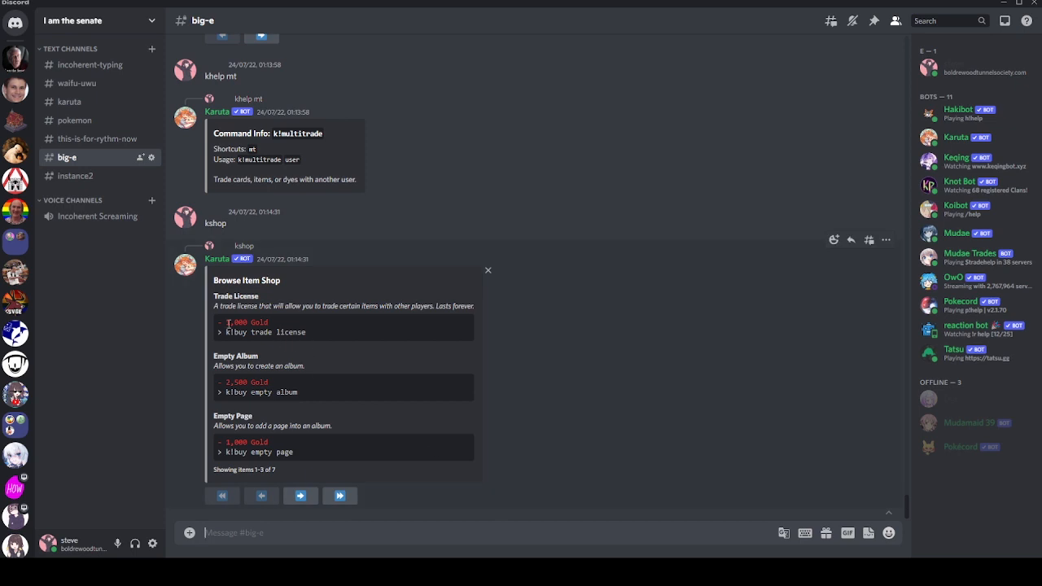
mouse_move(273, 329)
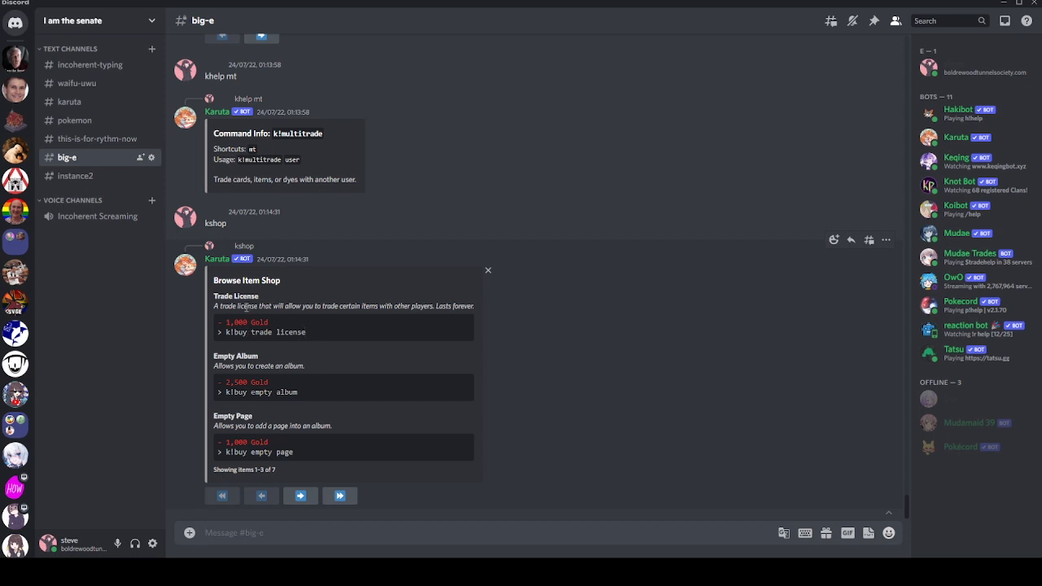
mouse_move(418, 302)
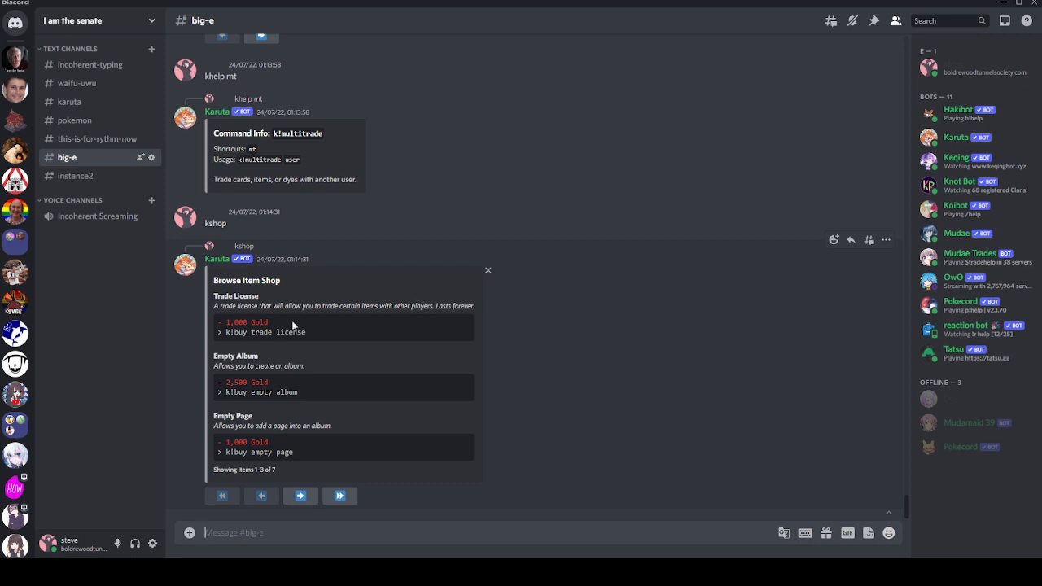
mouse_move(682, 537)
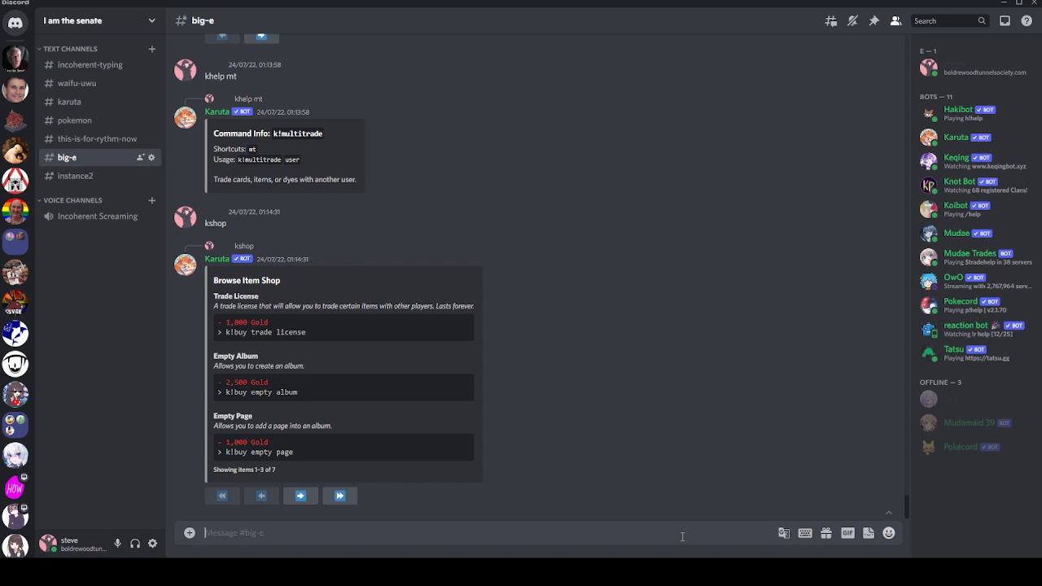
Send kb to get Karuta's Burn Card prompt offering 4 Gold and 1 Dust
text(kb)
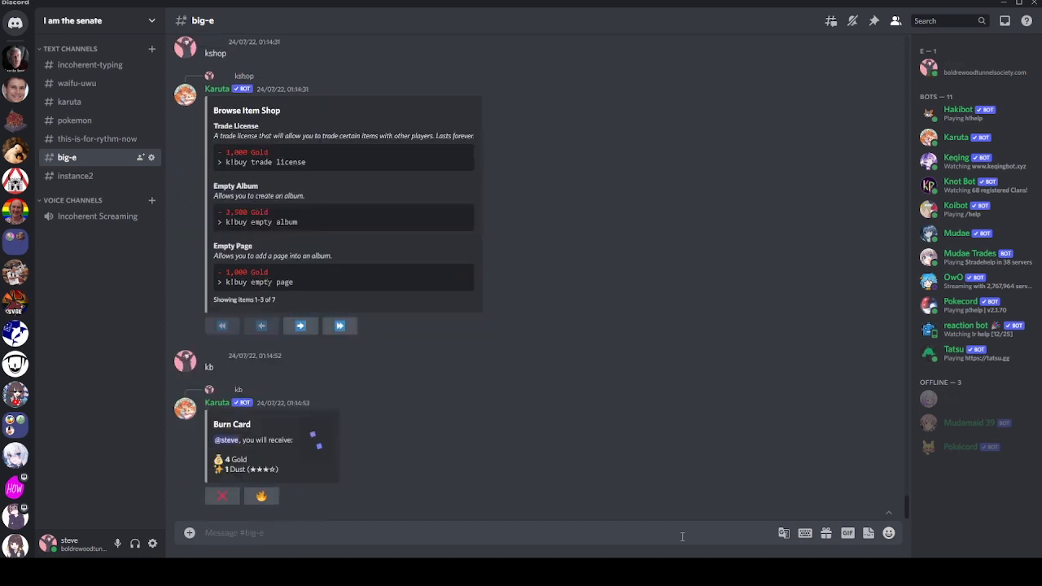
mouse_move(462, 465)
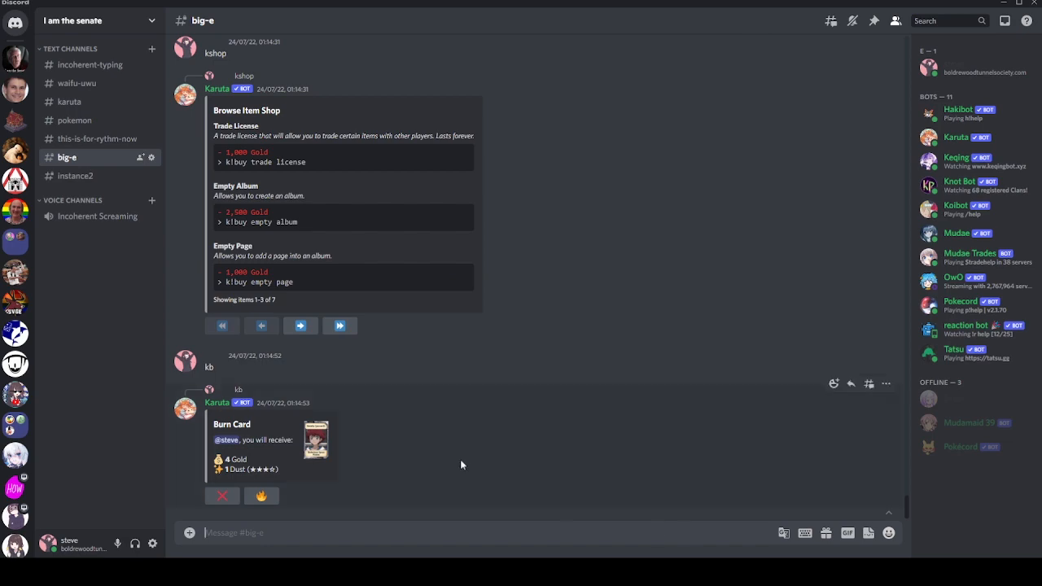
click(316, 439)
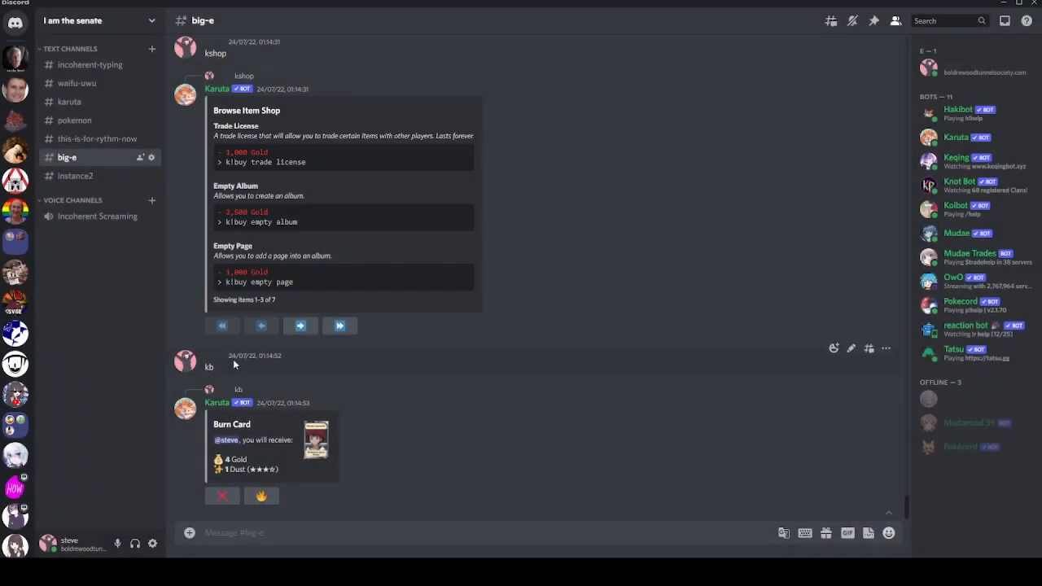
mouse_move(220, 373)
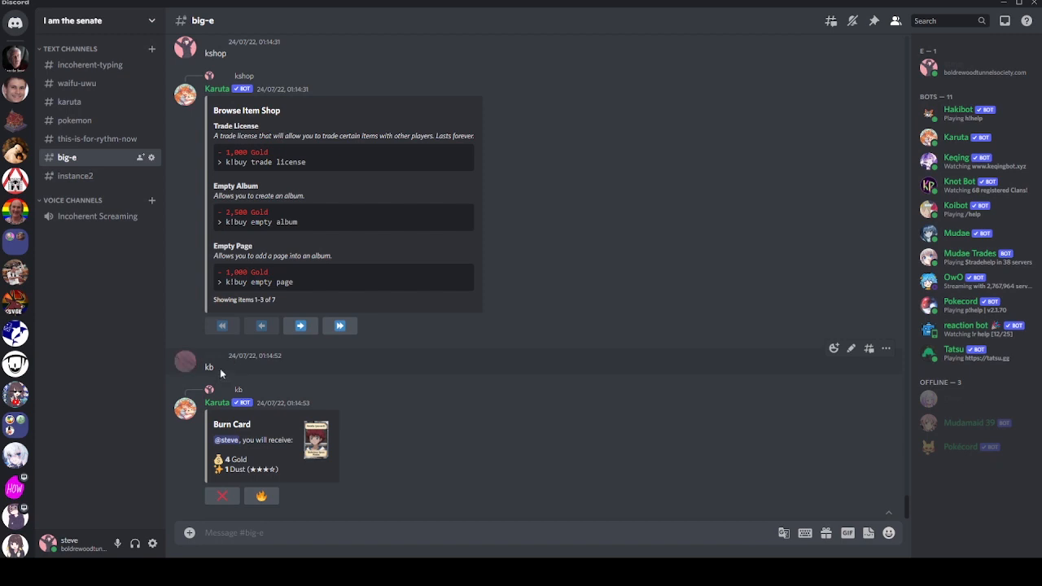
mouse_move(229, 371)
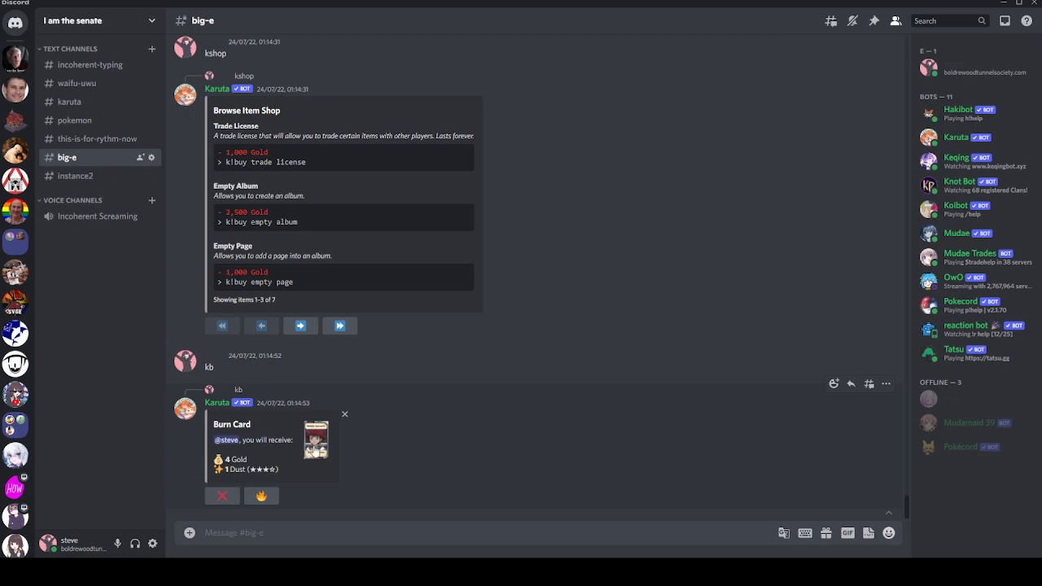
click(315, 439)
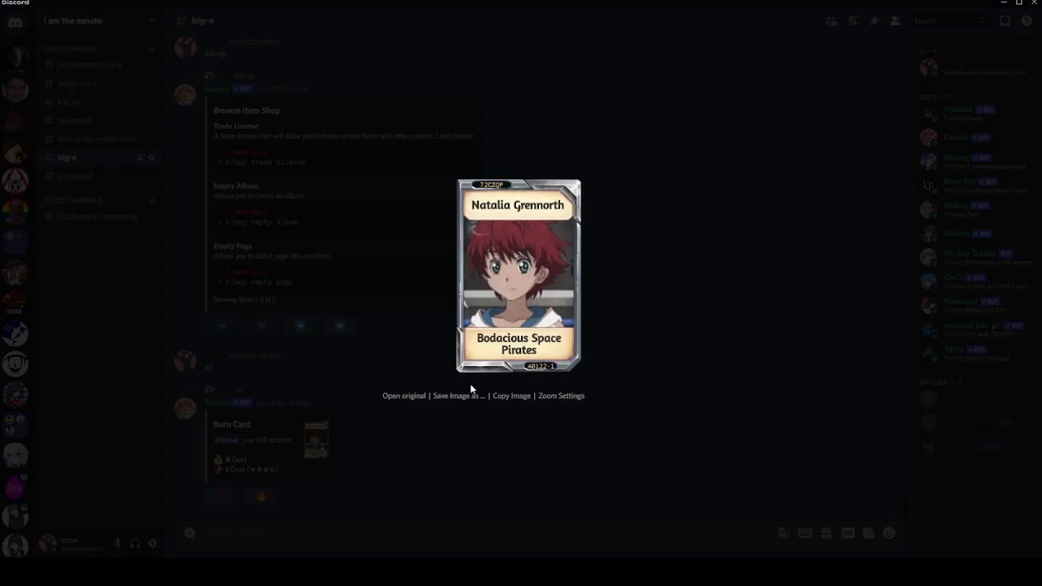
mouse_move(429, 534)
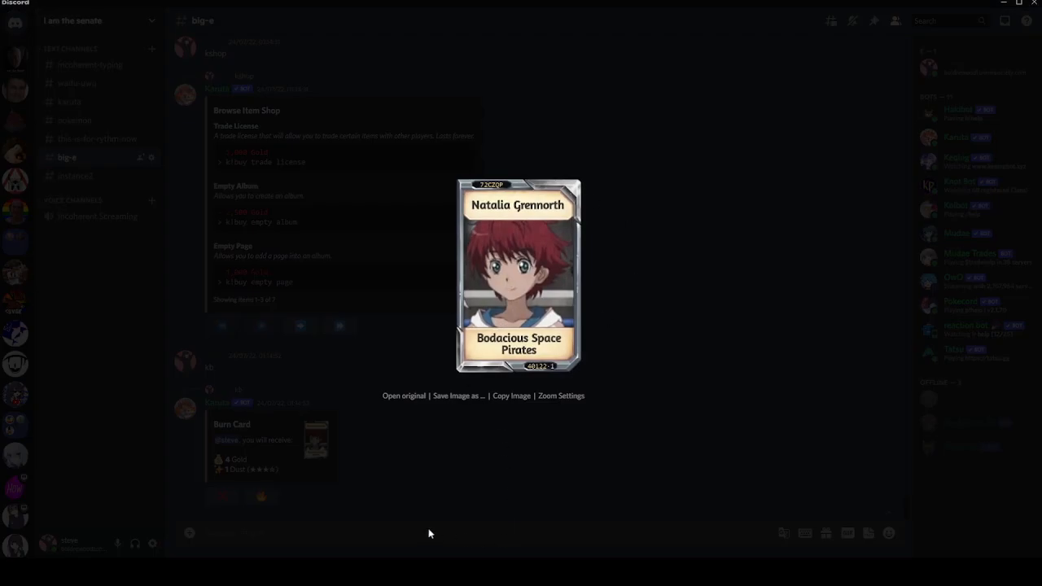
mouse_move(542, 368)
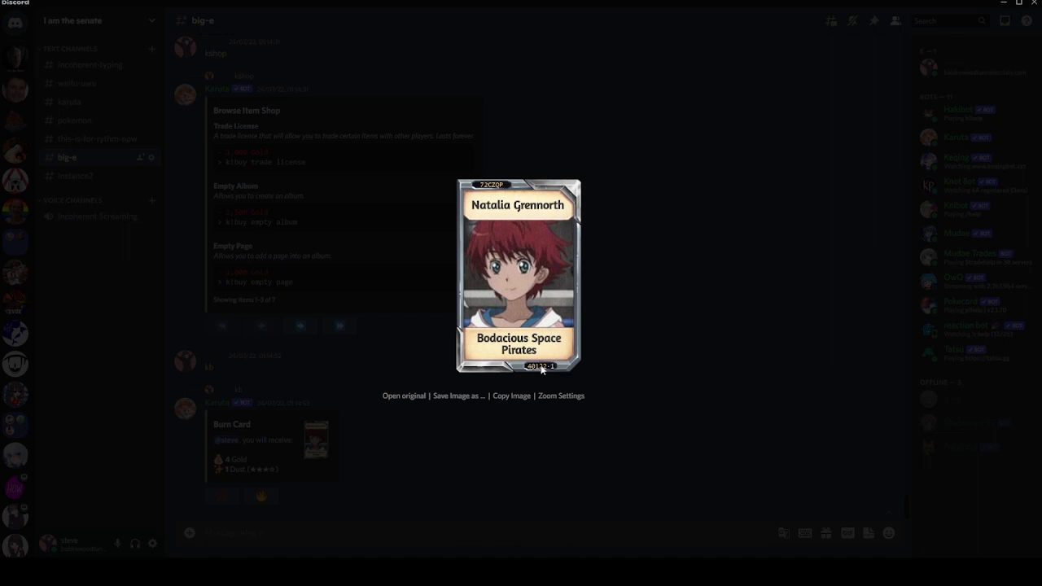
mouse_move(538, 375)
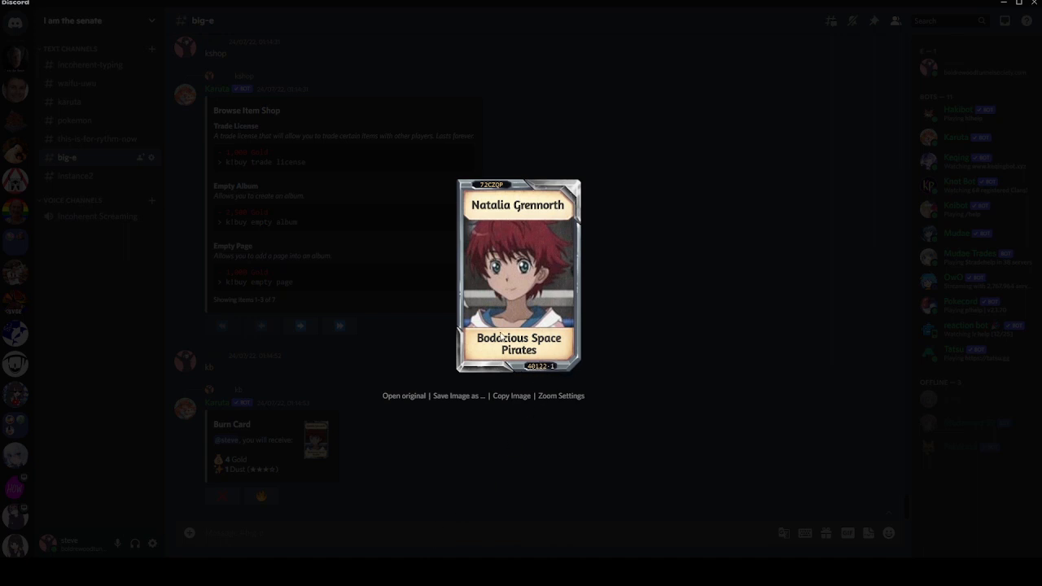
mouse_move(514, 508)
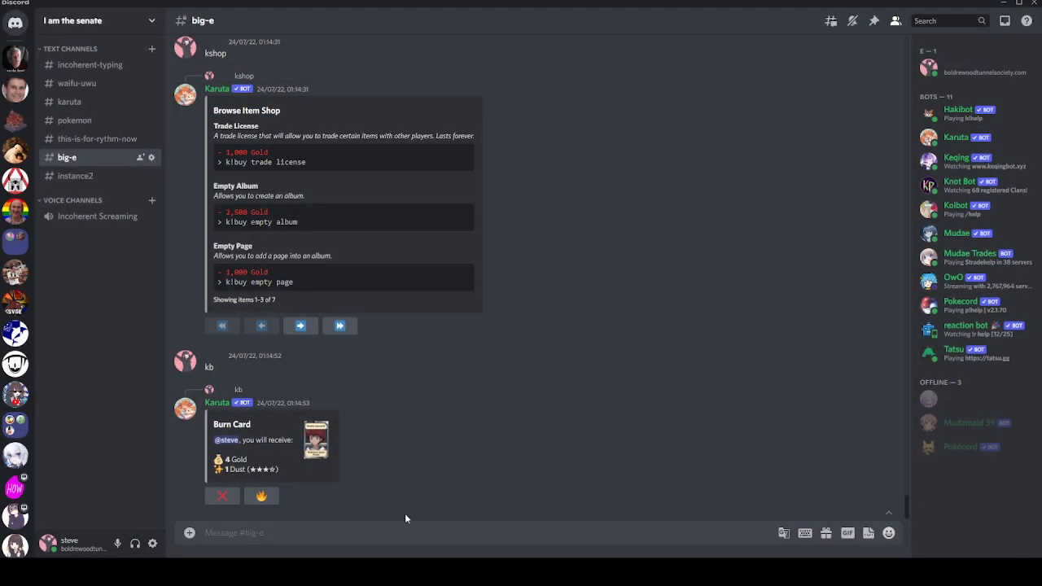
mouse_move(402, 520)
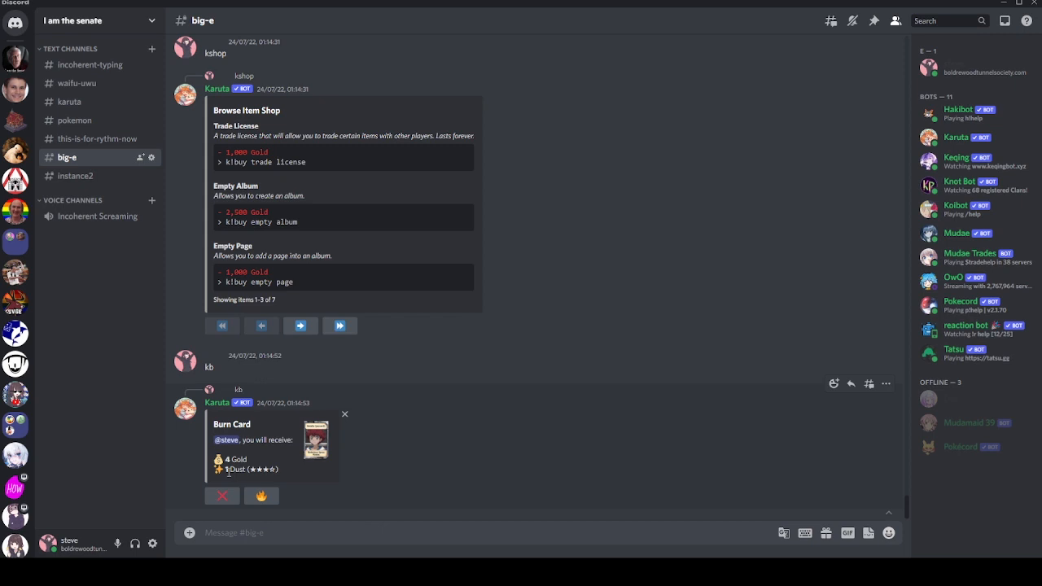
mouse_move(227, 453)
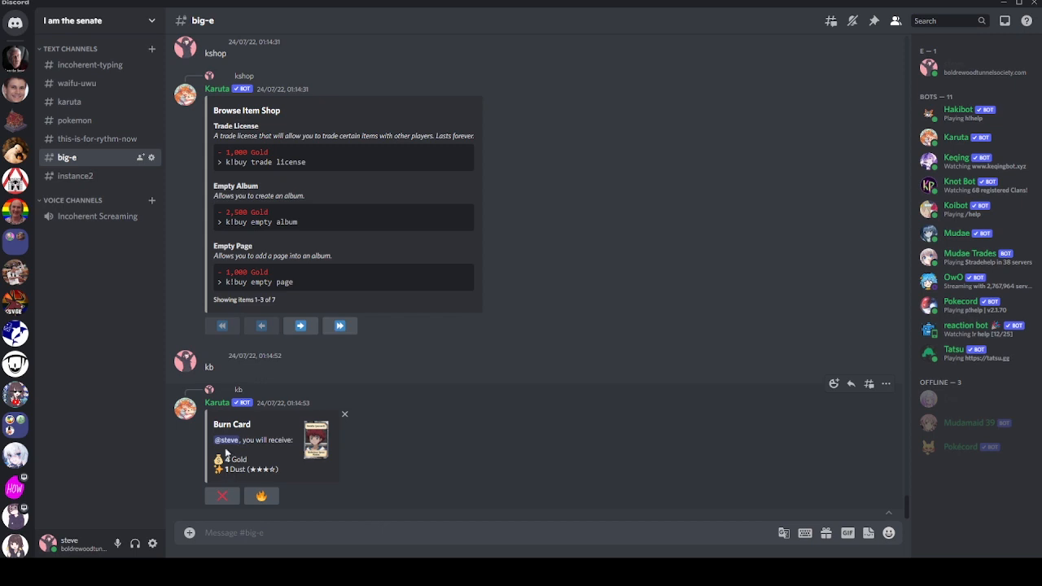
mouse_move(244, 143)
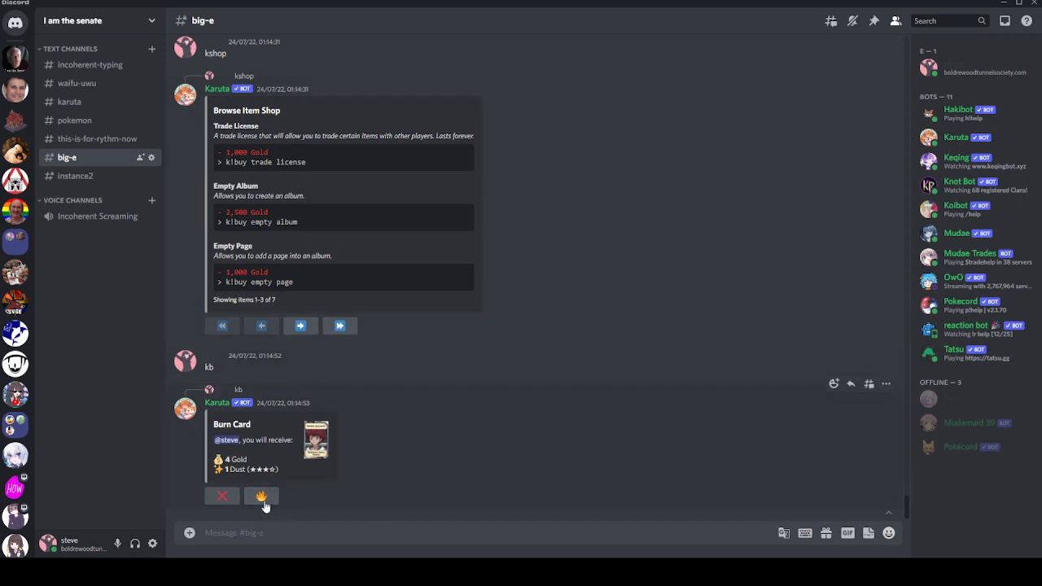
Confirm burning Natalia Grennorth for 4 Gold and 1 Dust
click(261, 496)
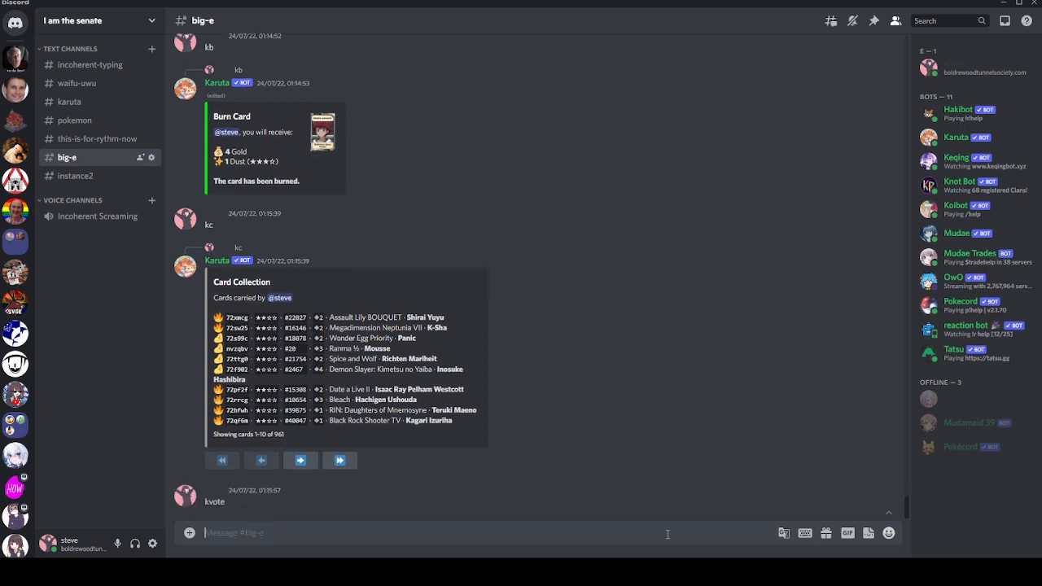
Scroll to Karuta's vote link reply, then send kgems for the Purchase Gems price list
scroll(down, 3)
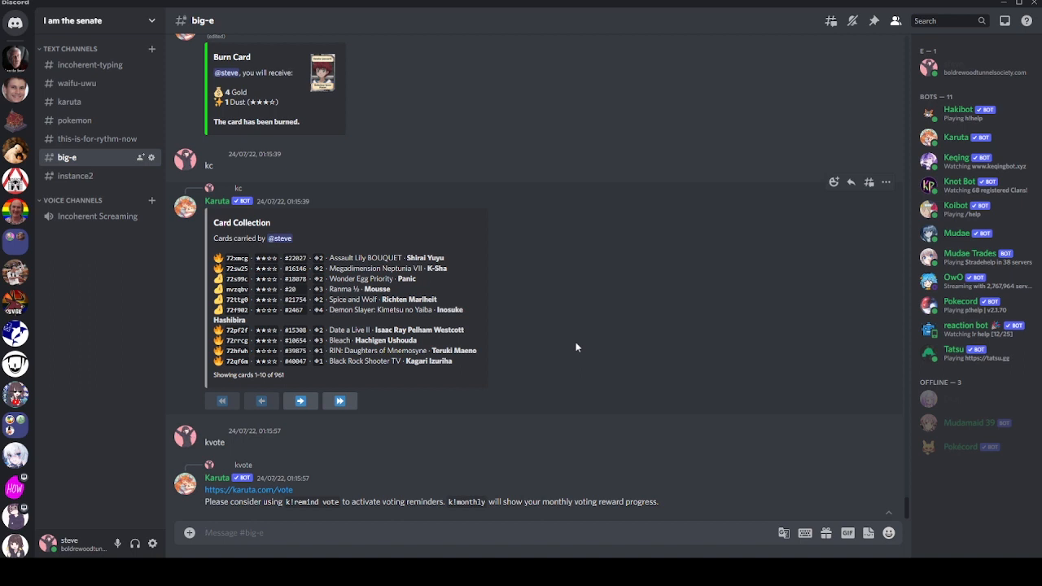
text(kg)
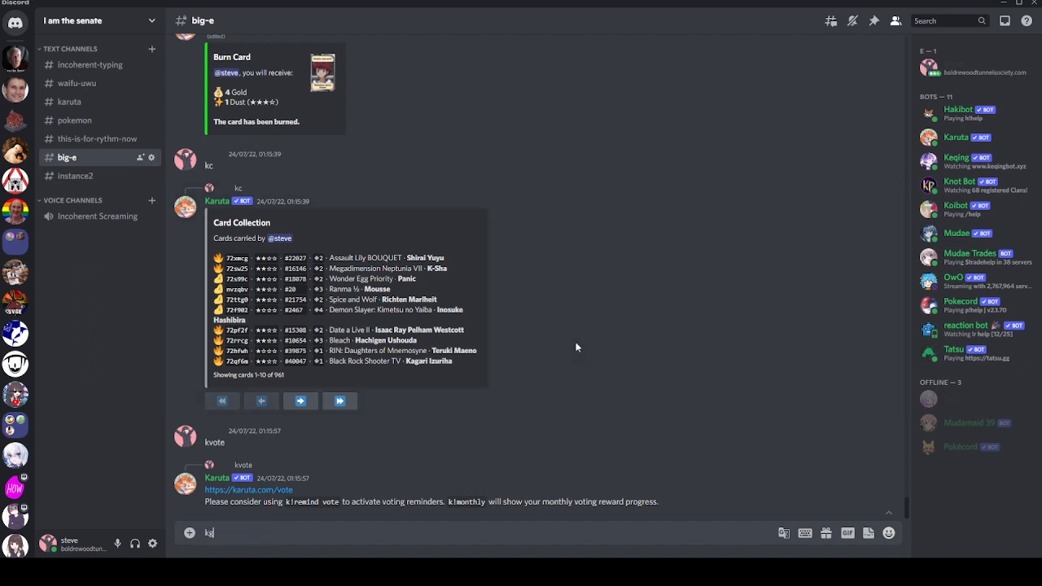
key(Enter)
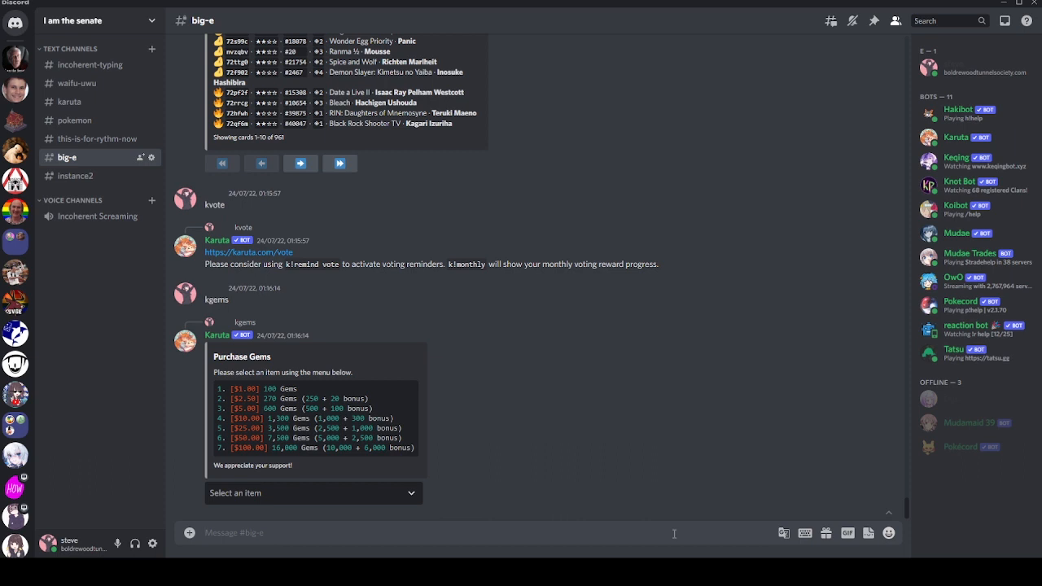
Visit Yuki Nagato with the kvi command and browse her affection Actions menu
text(kvi)
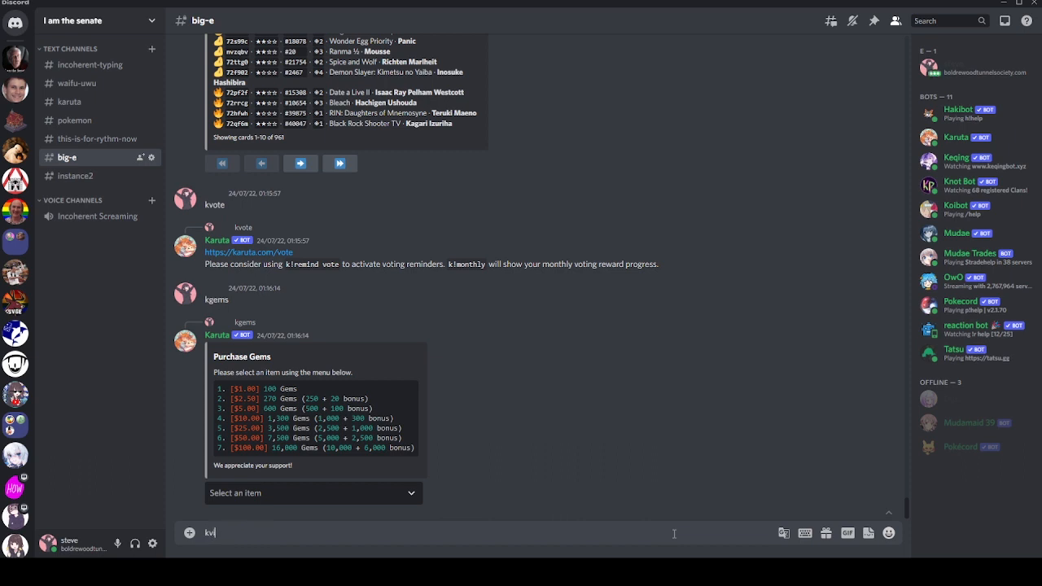
key(Enter)
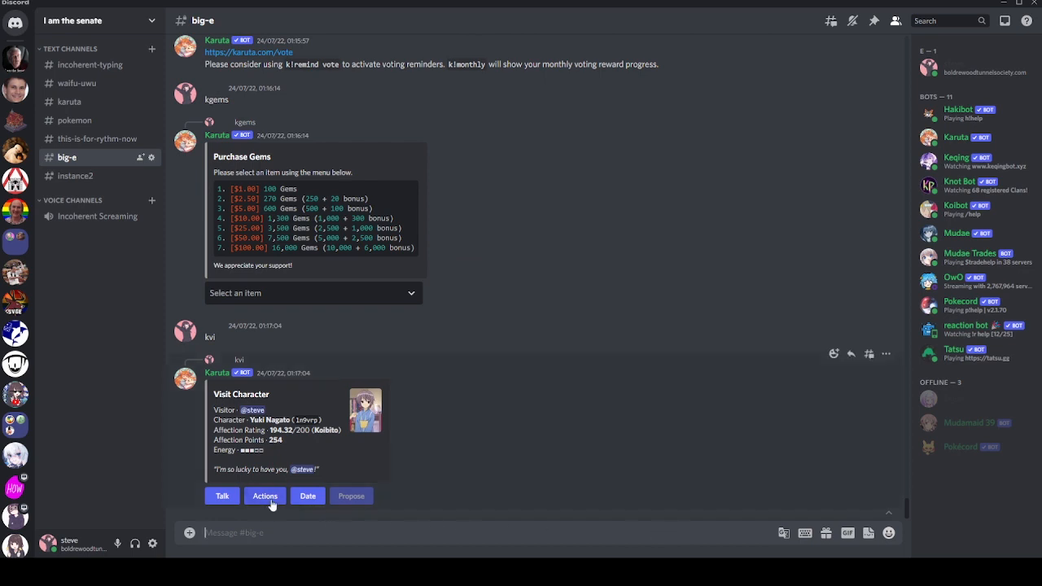
click(264, 495)
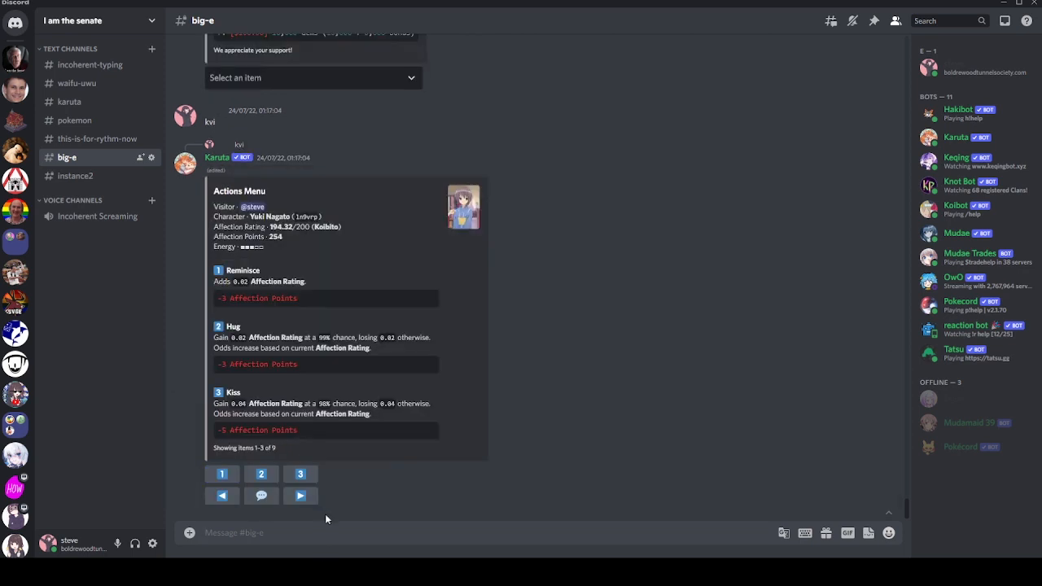
mouse_move(287, 239)
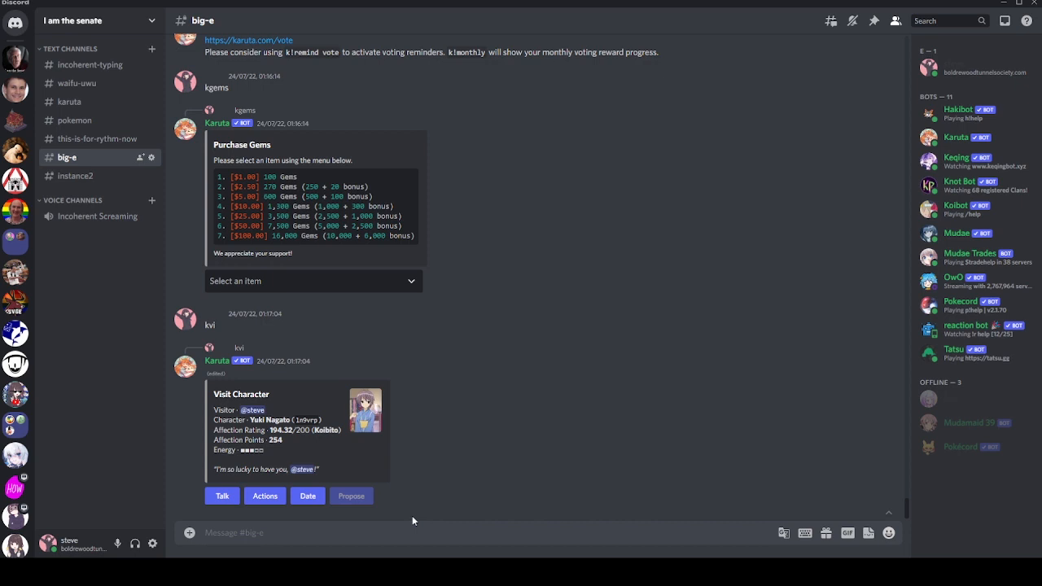
scroll(down, 3)
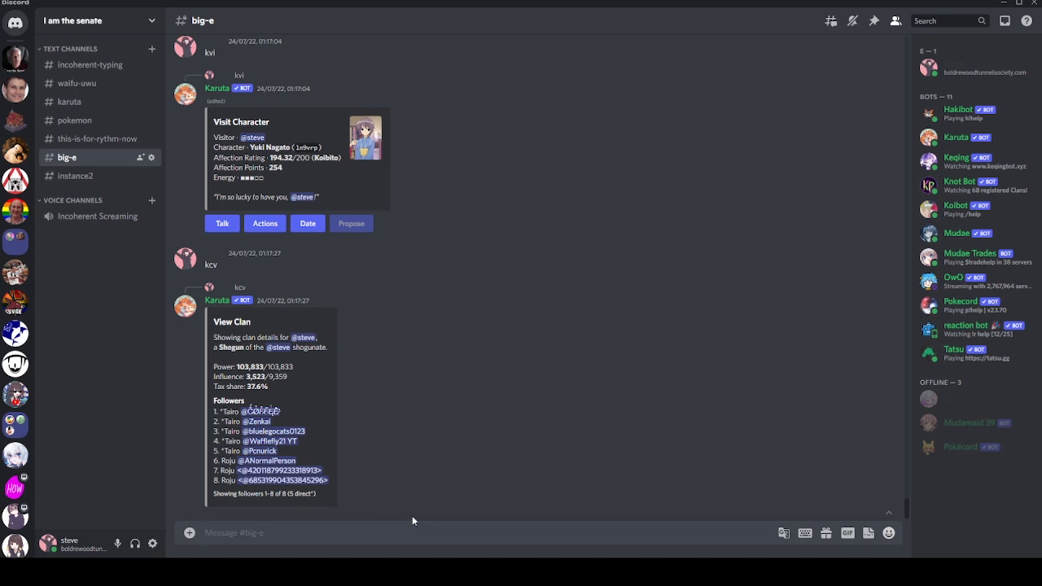
Scroll to Karuta's Job Board listing five workers with effort and a 1,646 contribution
text(kw)
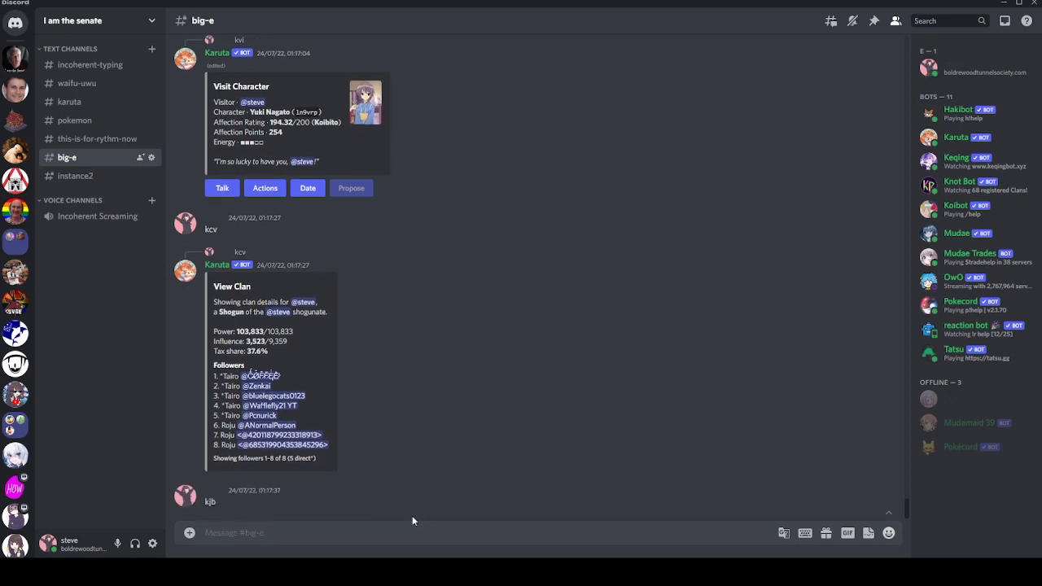
scroll(down, 3)
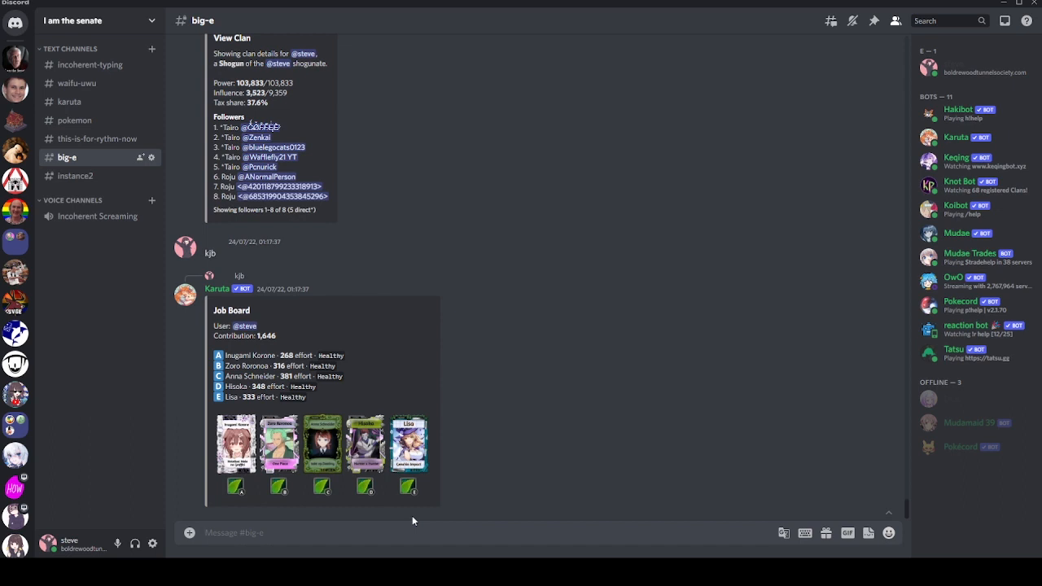
mouse_move(378, 402)
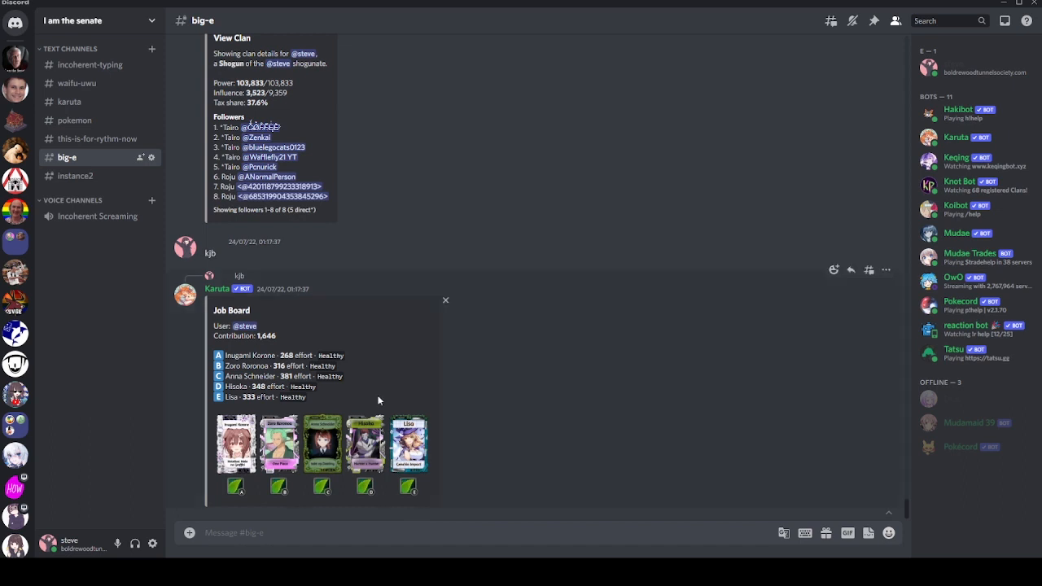